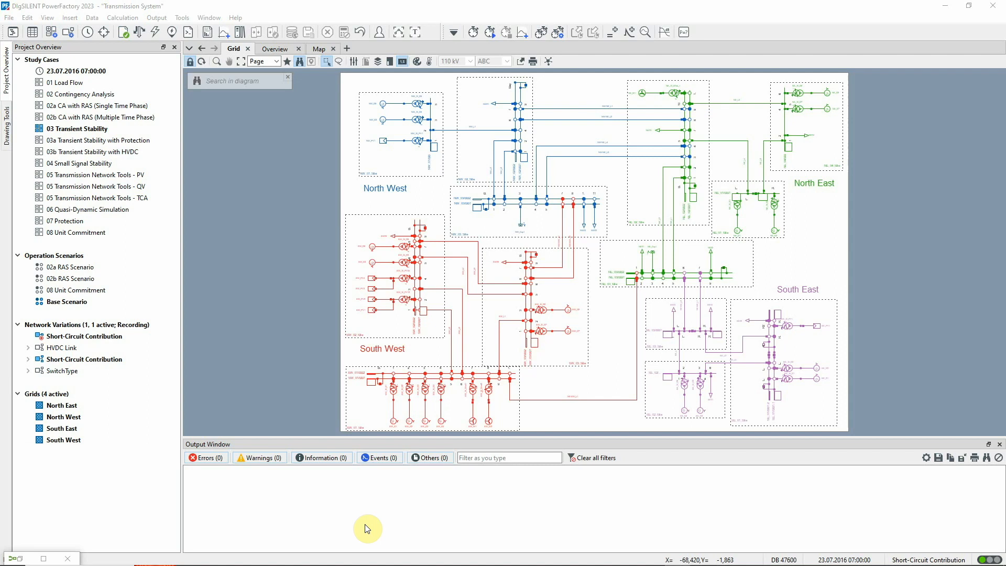
Open the composite plant model of Plant_NE_G1 from the plant models list
left_click(77, 128)
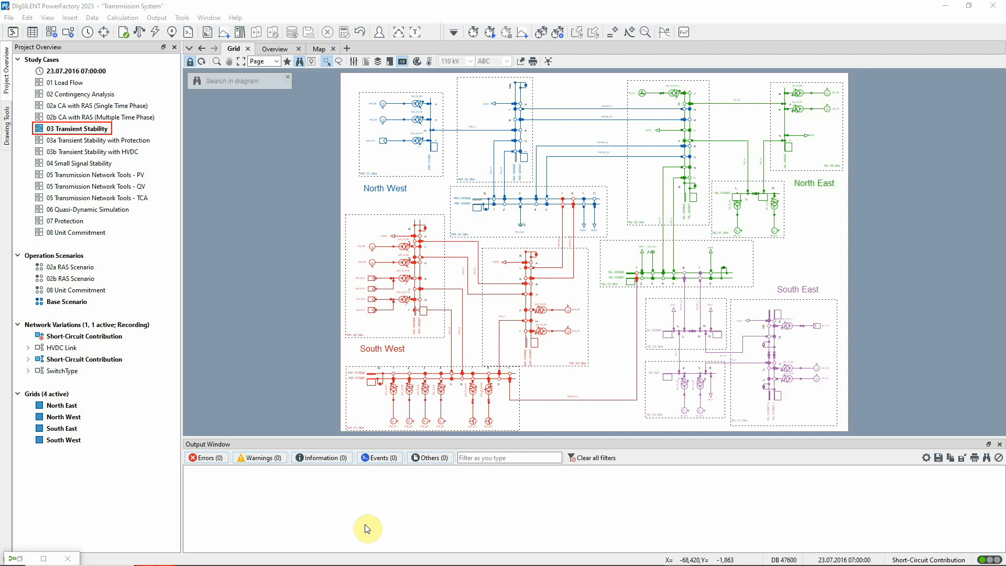
left_click(67, 302)
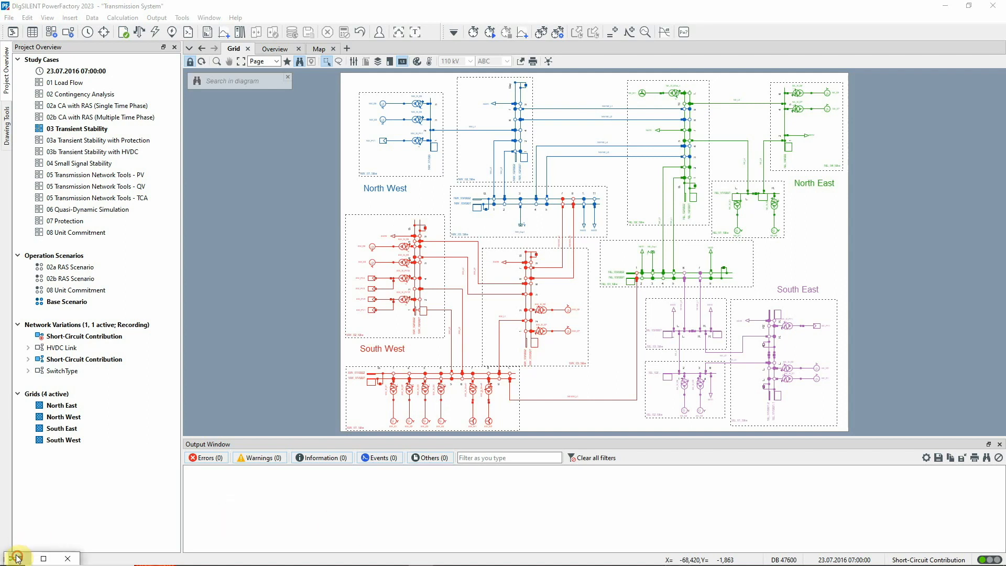
left_click(17, 557)
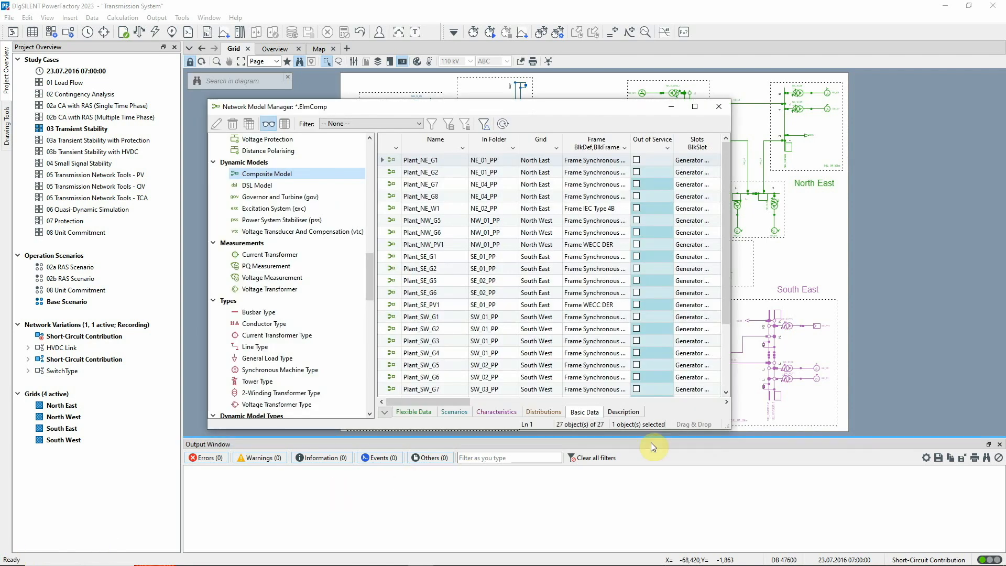
mouse_move(701, 411)
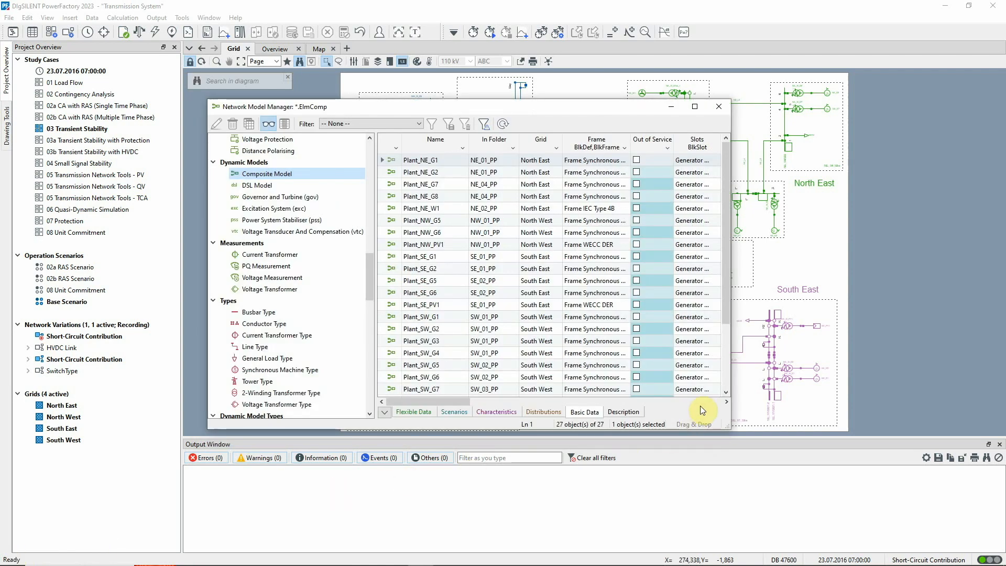
mouse_move(555, 214)
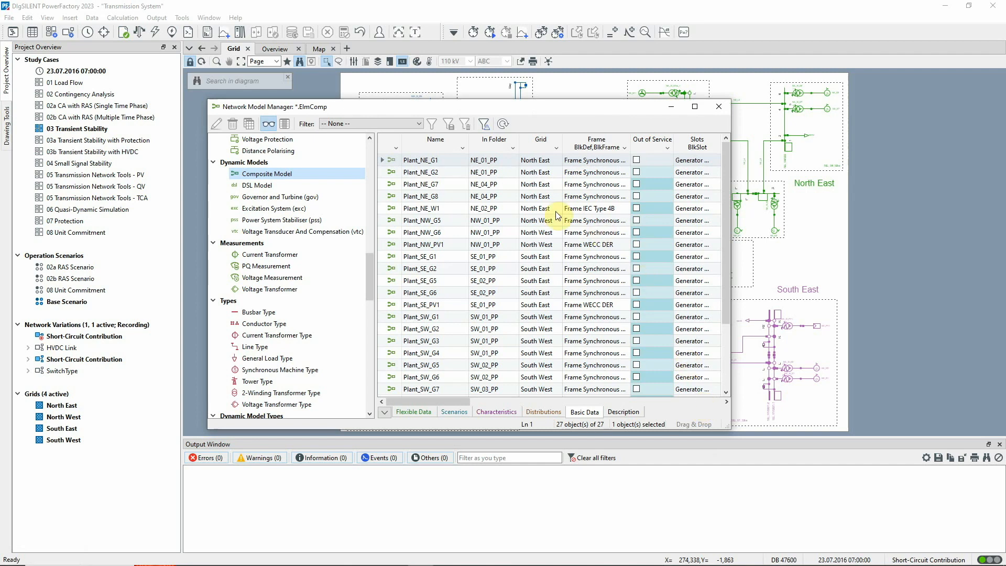
double_click(421, 160)
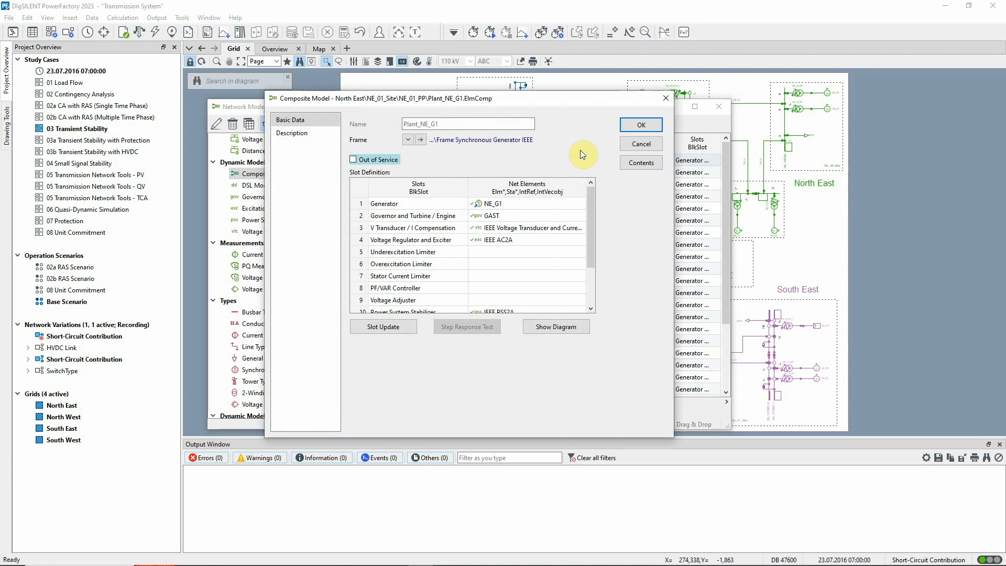
Inspect the GAST governor and generator NE_G1's plant model, closing without changes
left_click(497, 215)
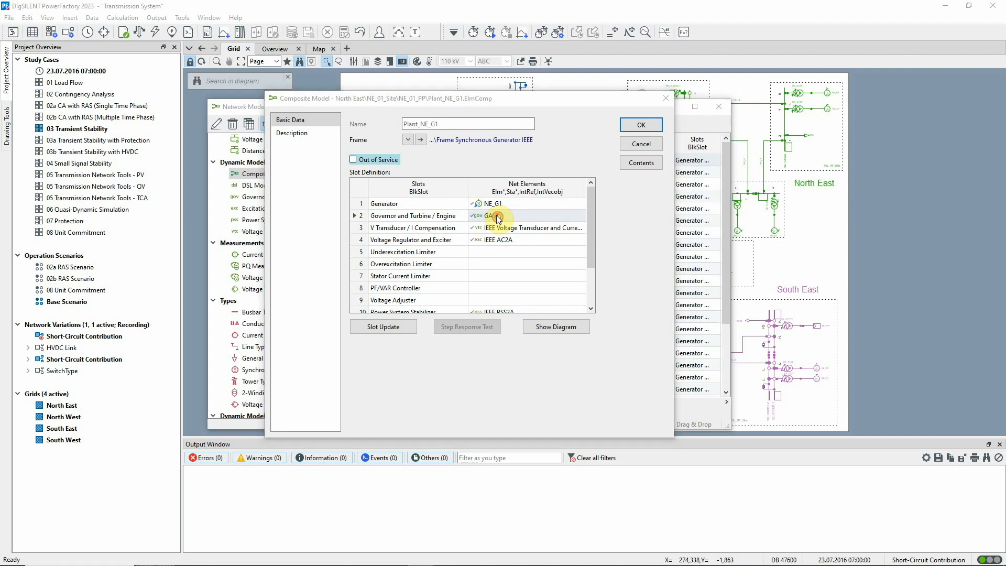
double_click(491, 215)
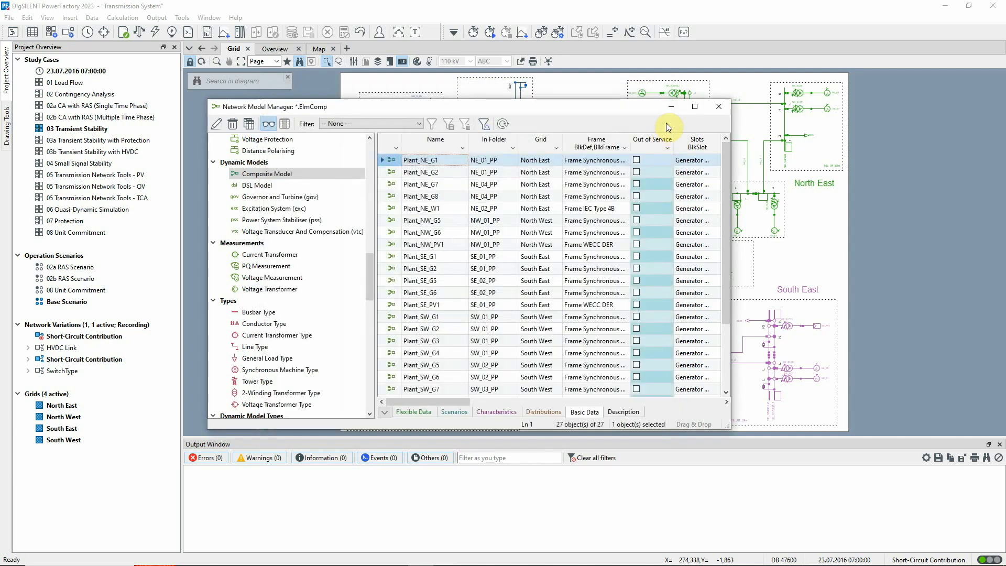
left_click(719, 106)
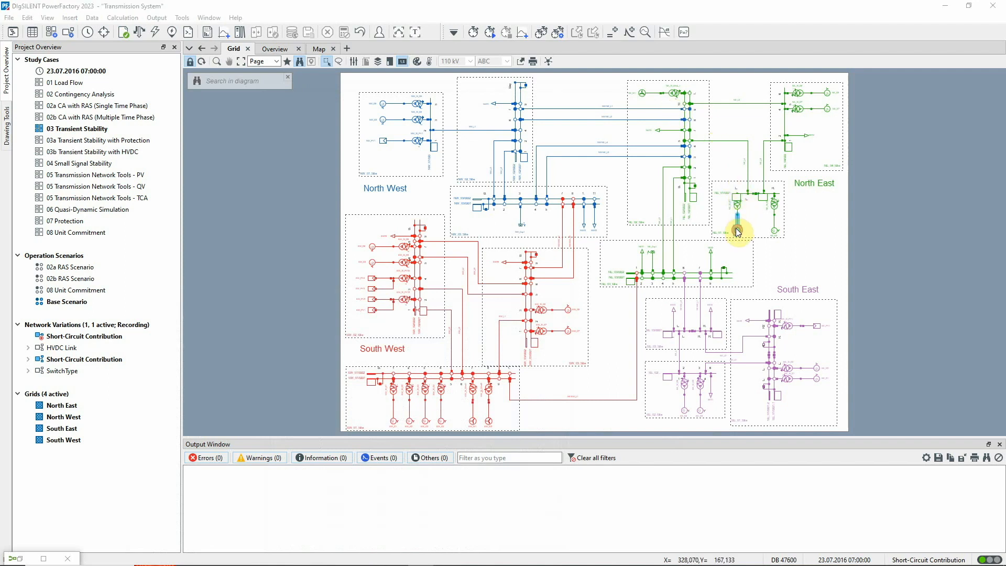
double_click(738, 231)
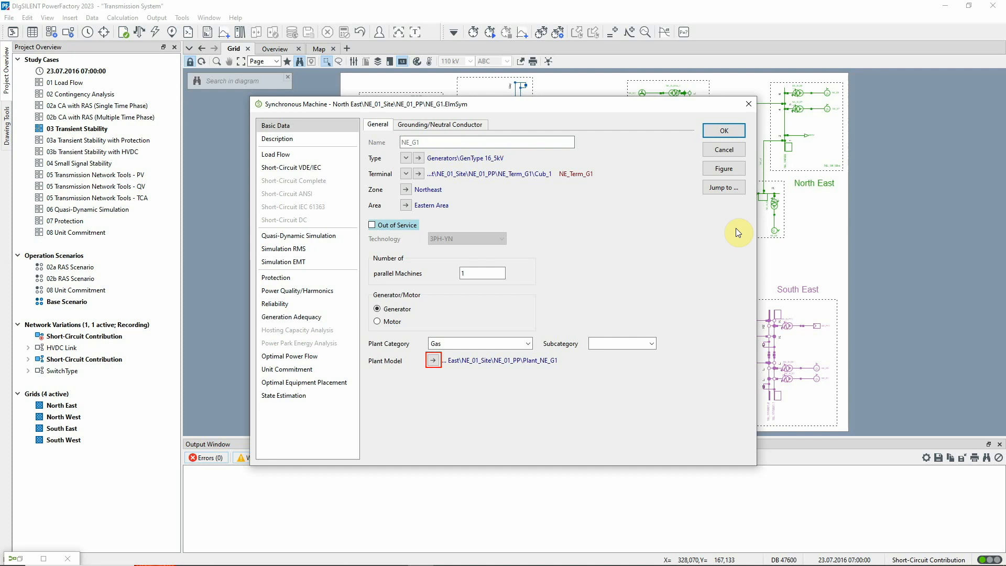
left_click(432, 360)
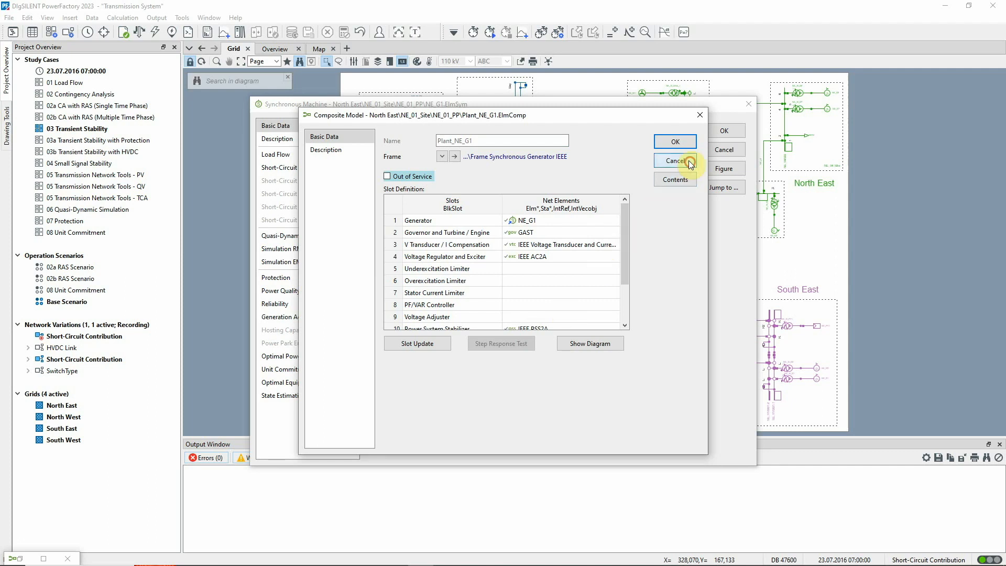
left_click(674, 161)
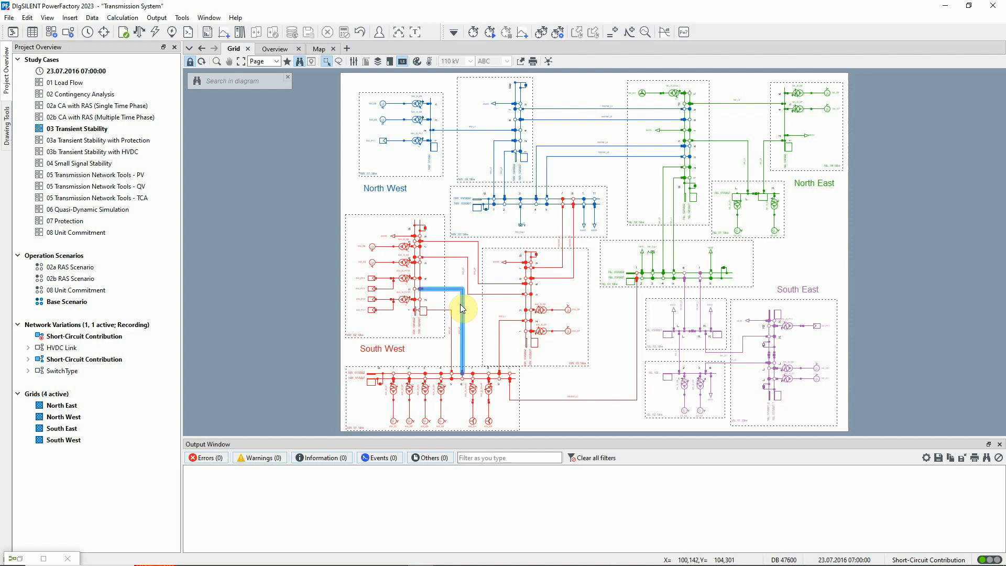
Add a 3-phase short-circuit event at 0 s, 50% along line SW_L3
right_click(460, 308)
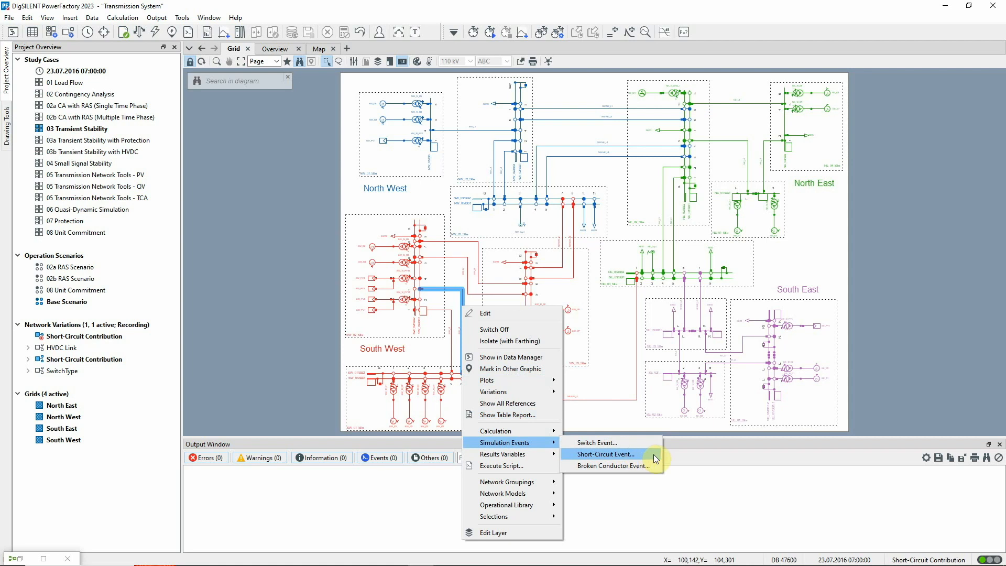
left_click(606, 455)
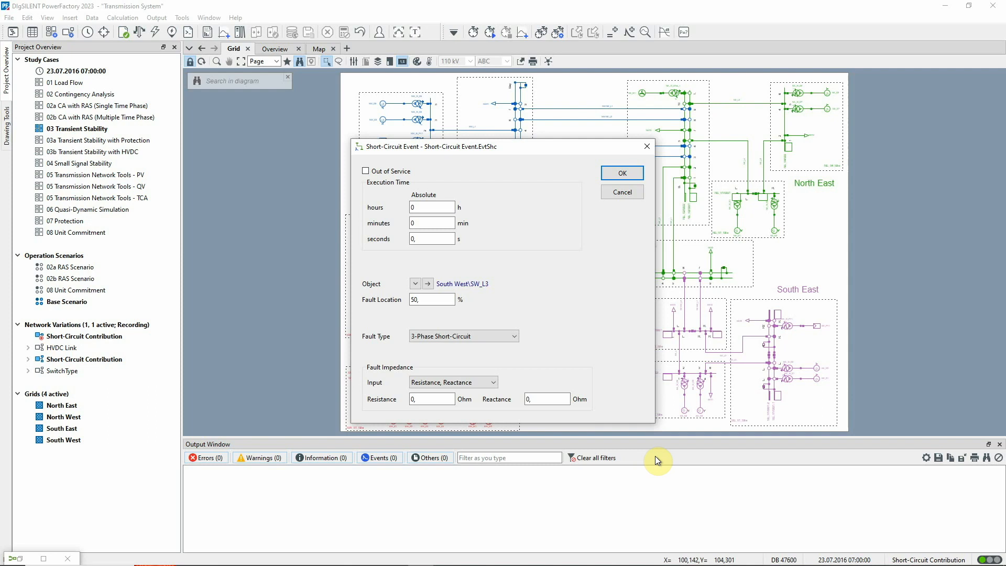
mouse_move(678, 354)
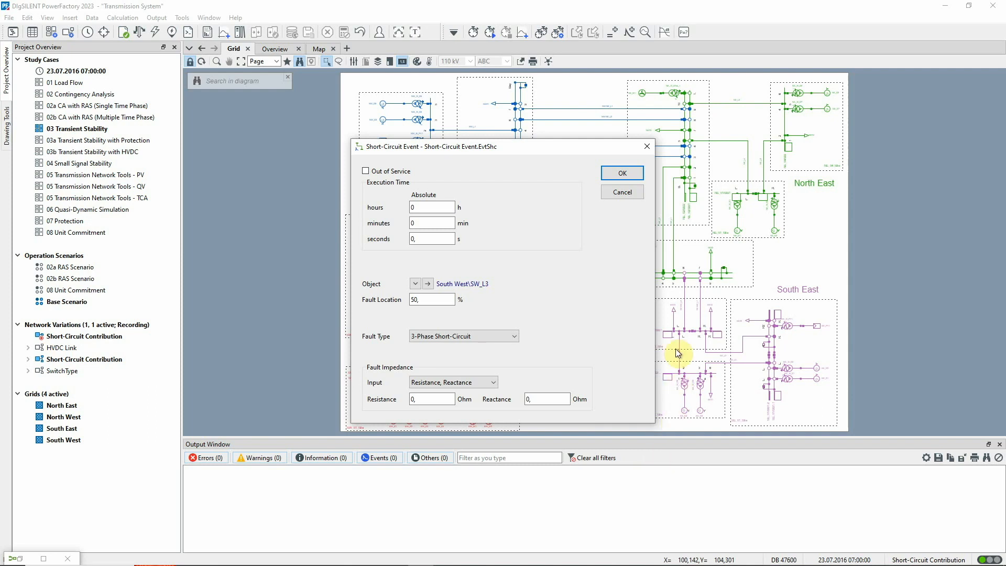
mouse_move(621, 173)
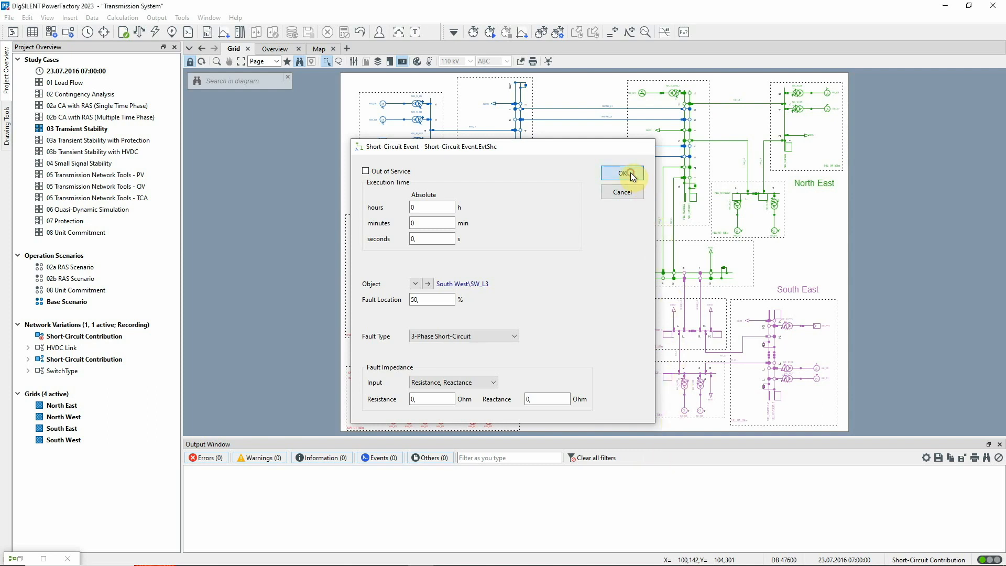
left_click(621, 173)
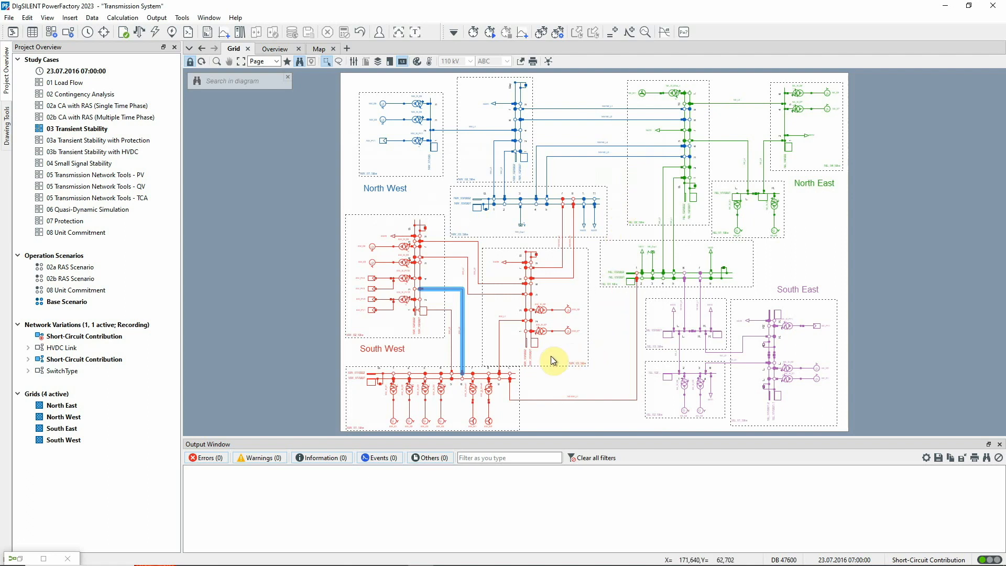
mouse_move(475, 342)
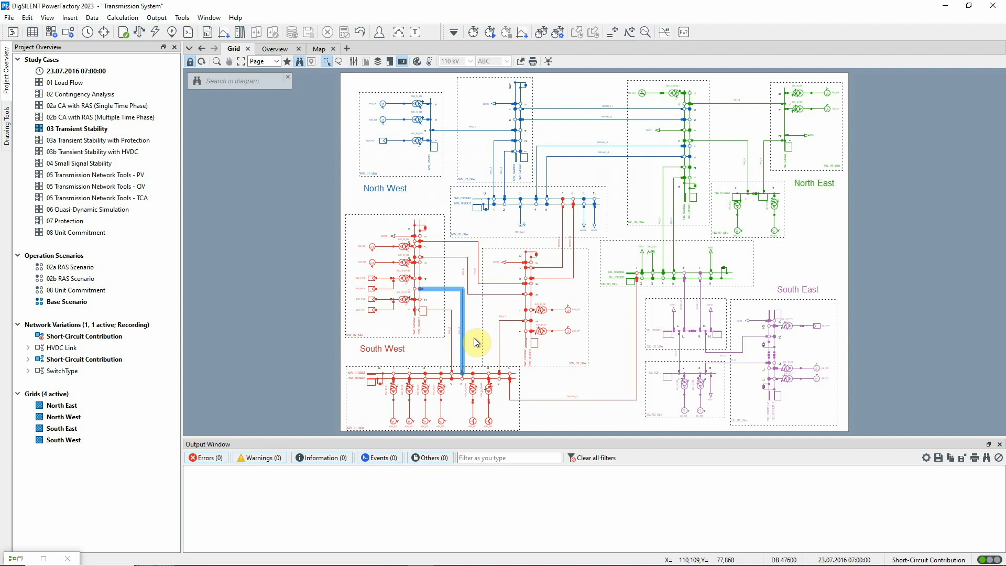
Add a switch event that opens line SW_L3 at 0.1 s
right_click(465, 307)
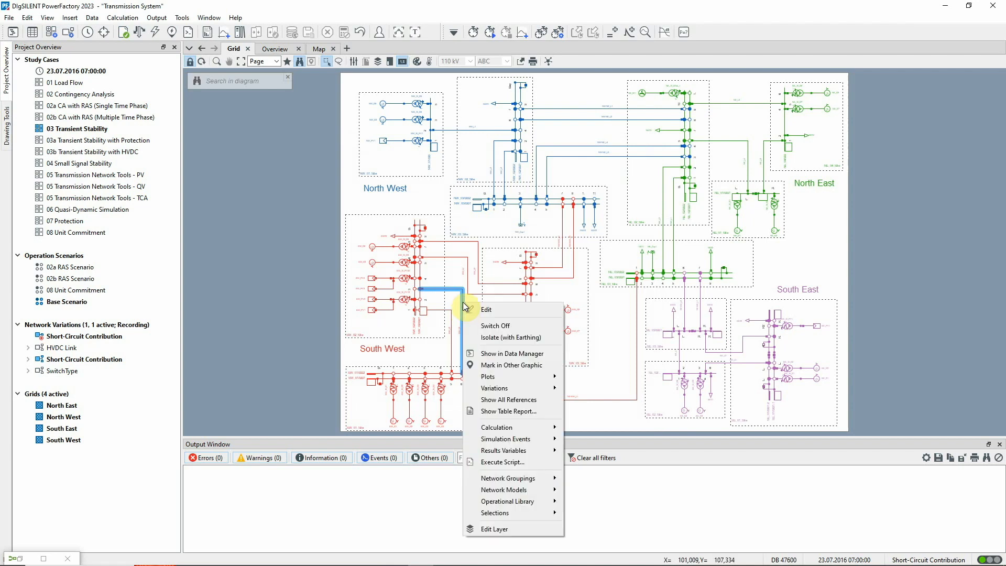
mouse_move(518, 399)
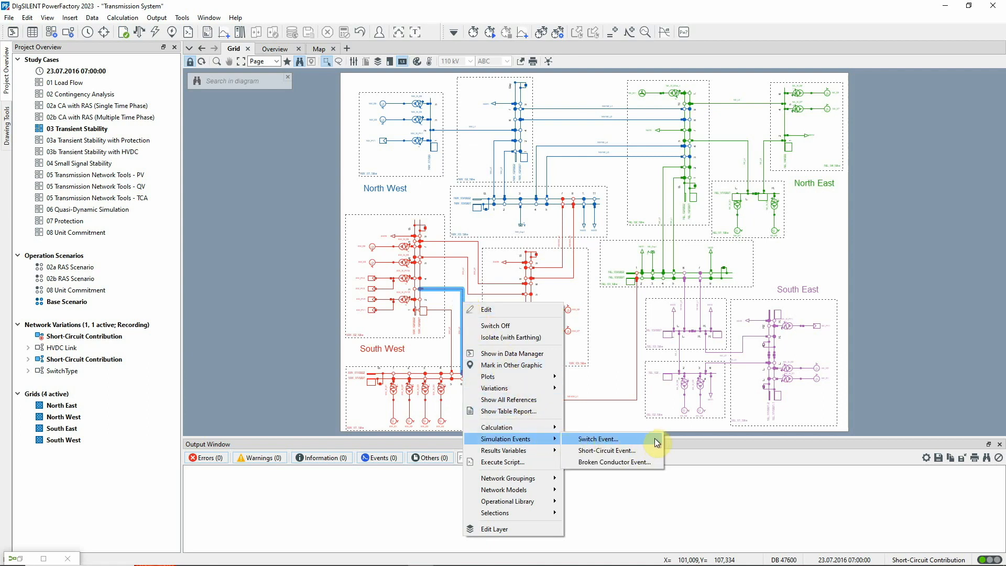
left_click(598, 439)
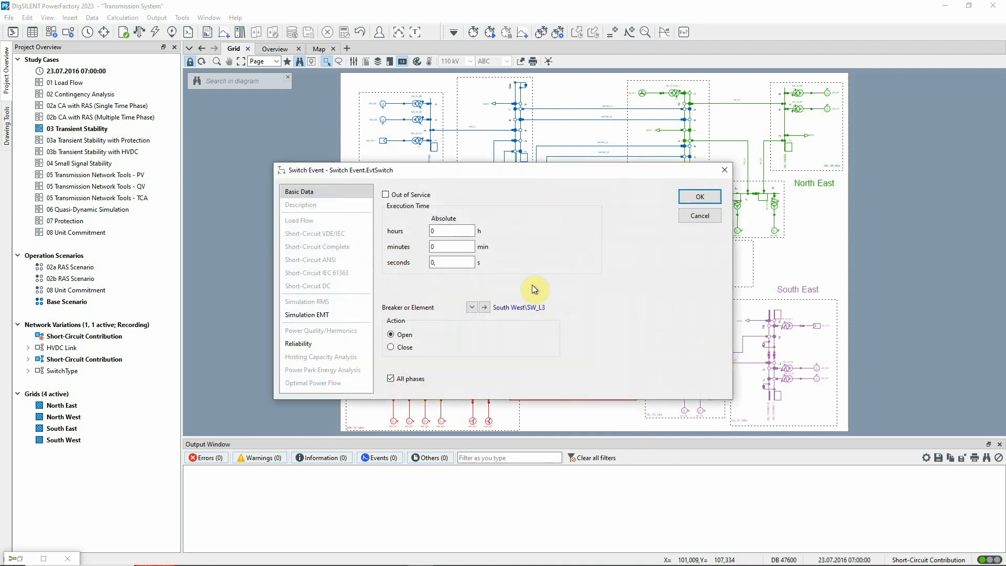
left_click(453, 262)
type("1")
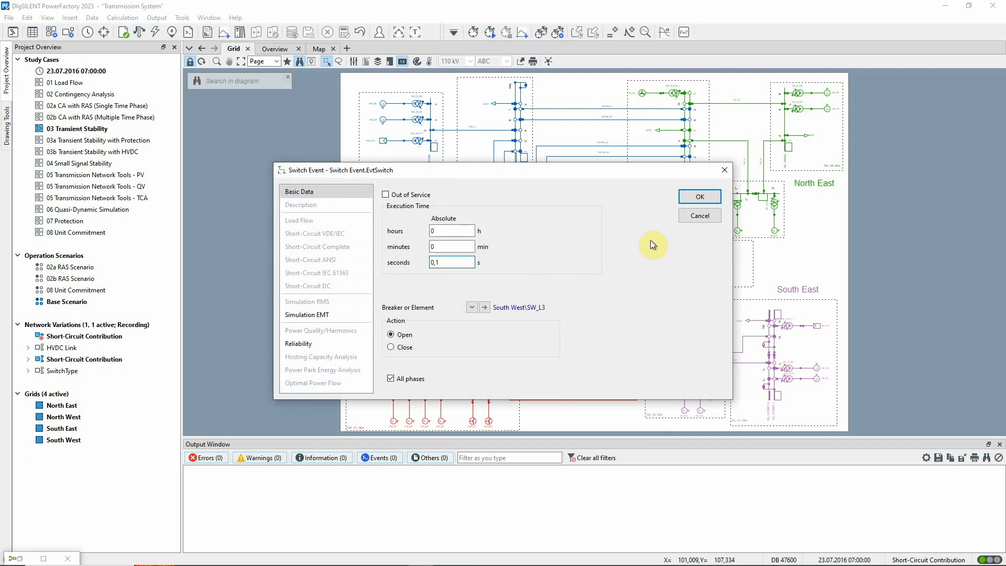
left_click(699, 197)
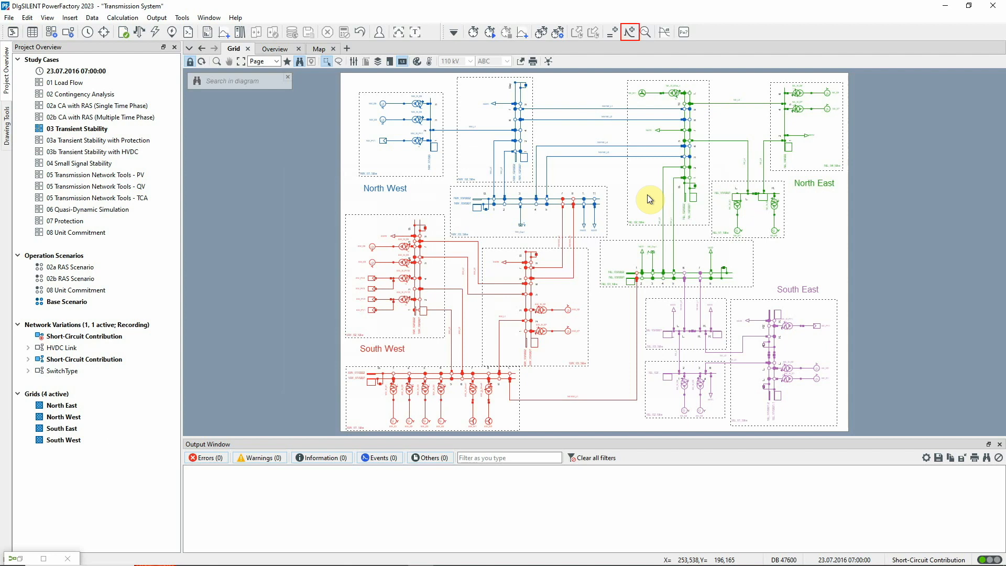
mouse_move(638, 162)
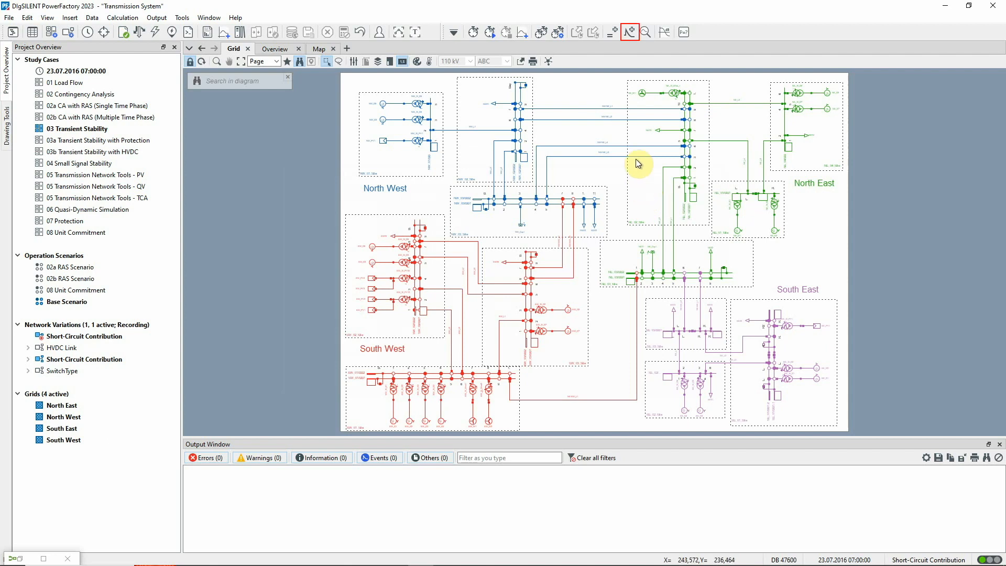
Review the Short-Circuit and Switch events on SW_L3 in the events list, then close it
left_click(630, 32)
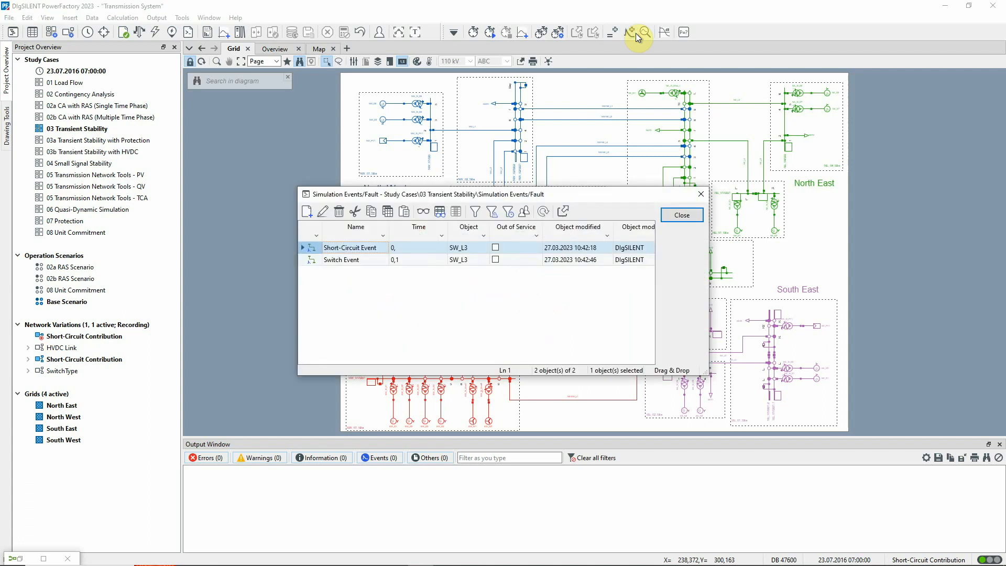
mouse_move(698, 235)
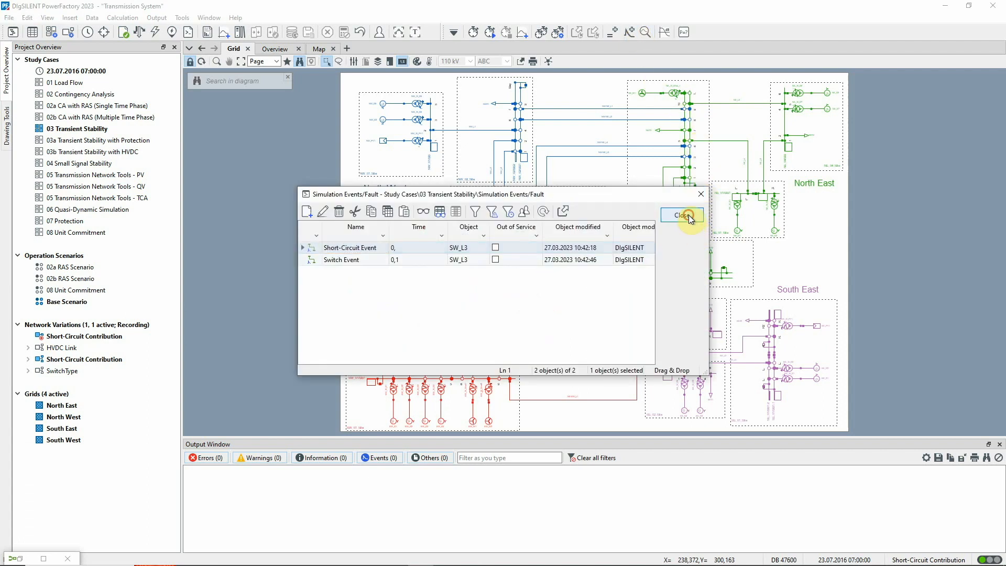
left_click(681, 214)
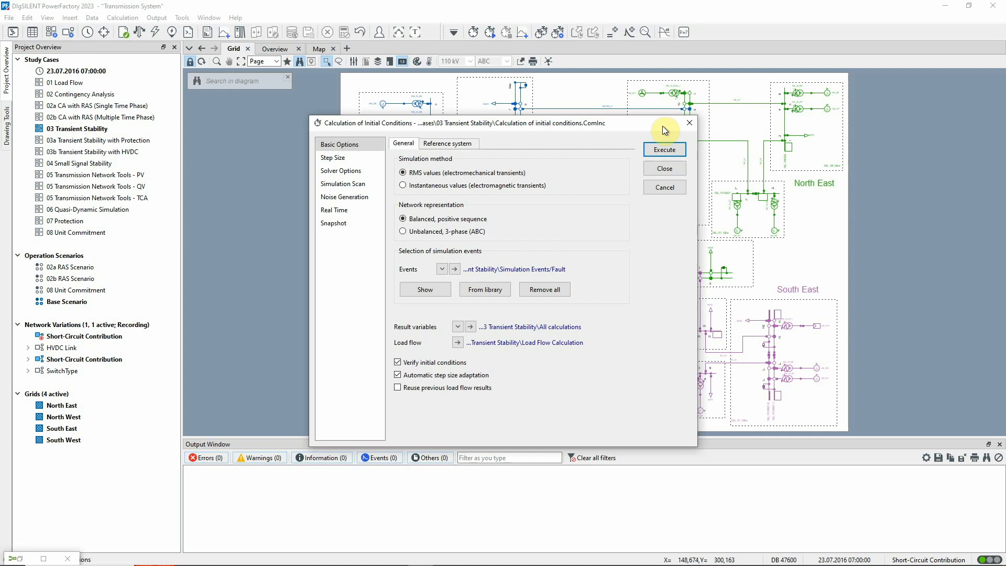
Check the RMS integration step size settings and execute the initial conditions calculation
left_click(333, 157)
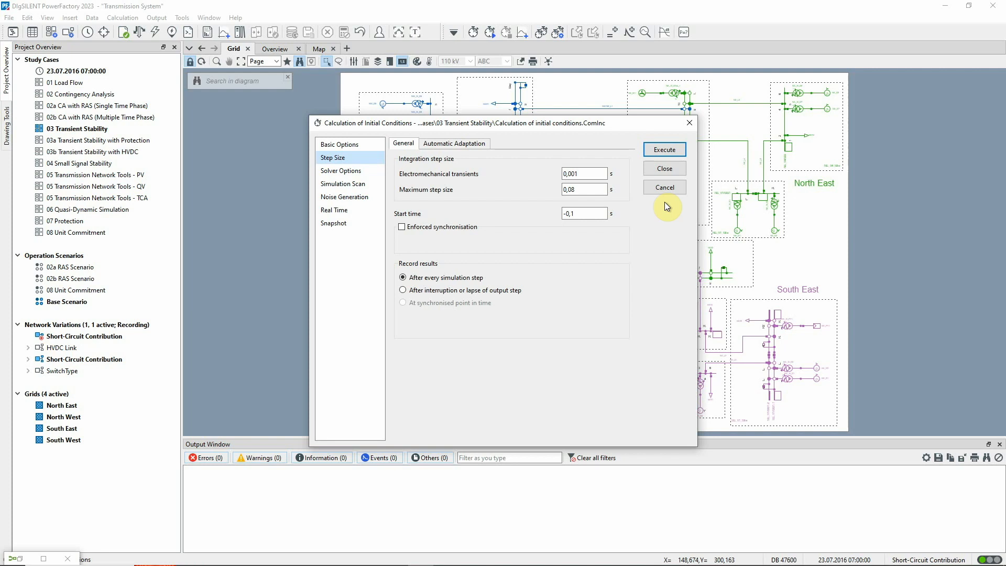
mouse_move(664, 149)
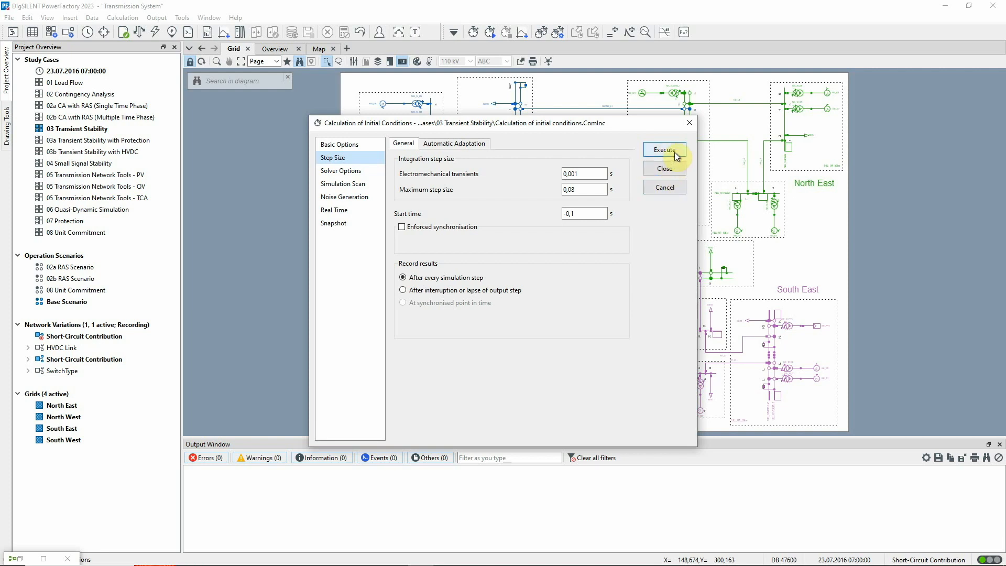
left_click(664, 149)
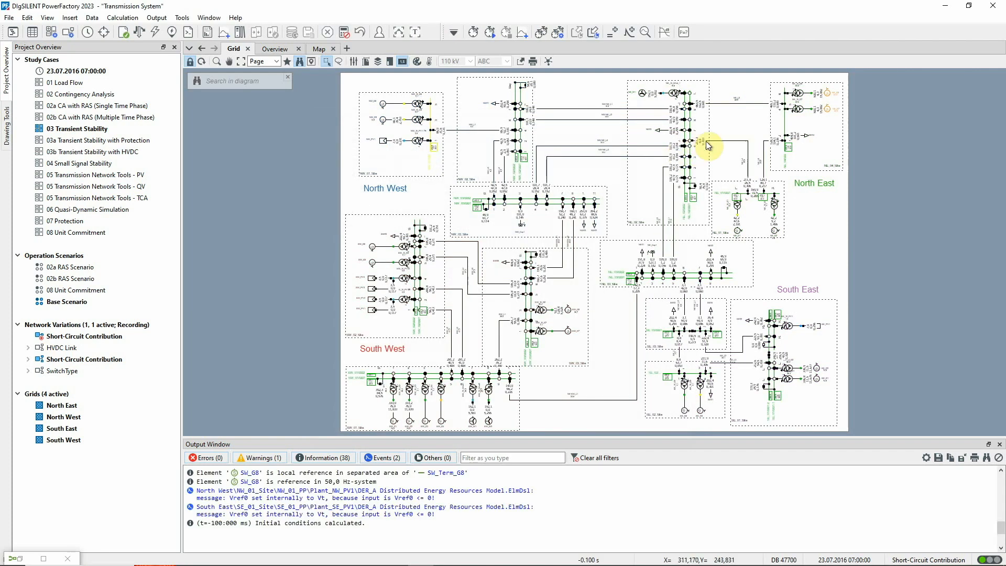
mouse_move(726, 125)
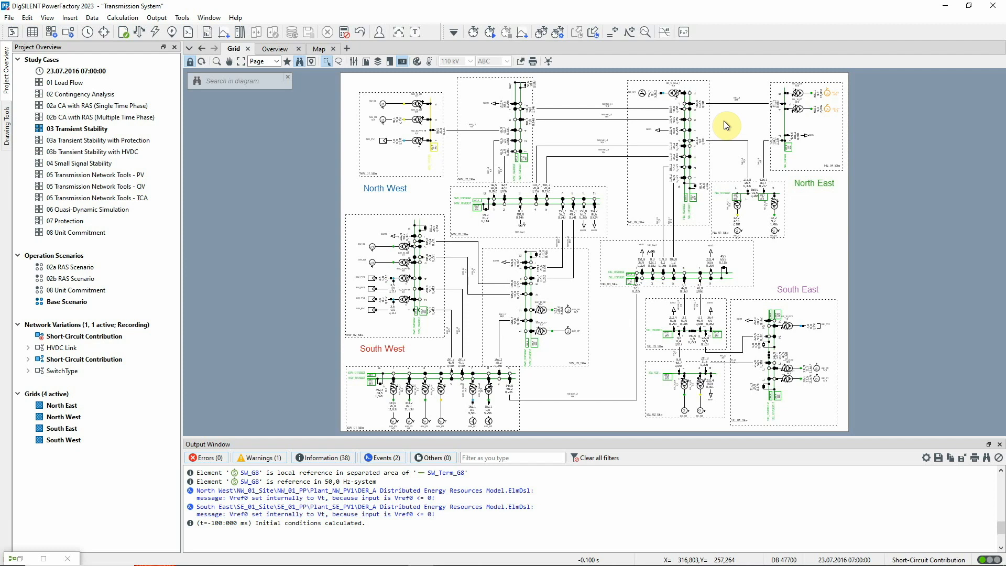
mouse_move(389, 125)
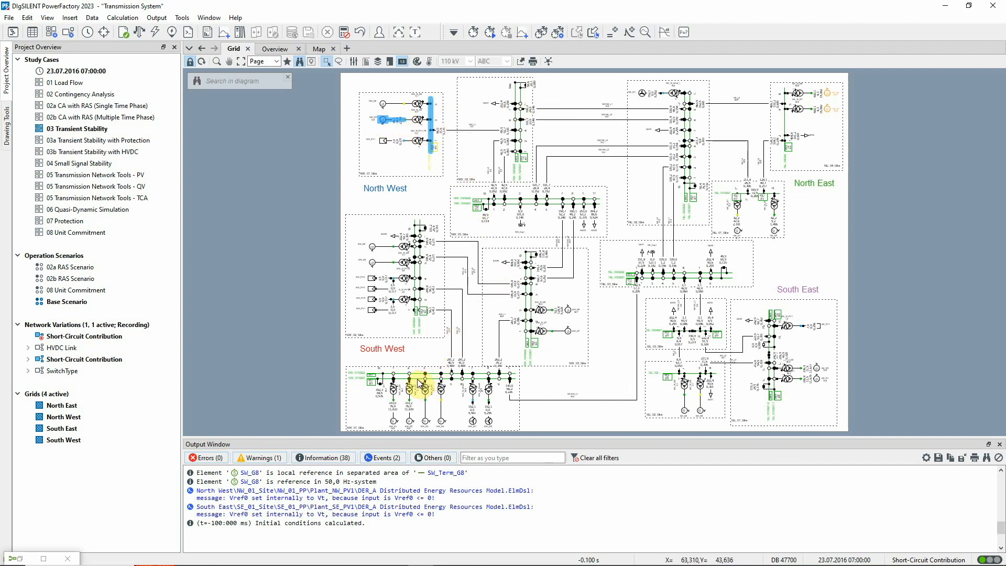
Add a South West generator and line NE-SW_L1 to the diagram selection
left_click(420, 374)
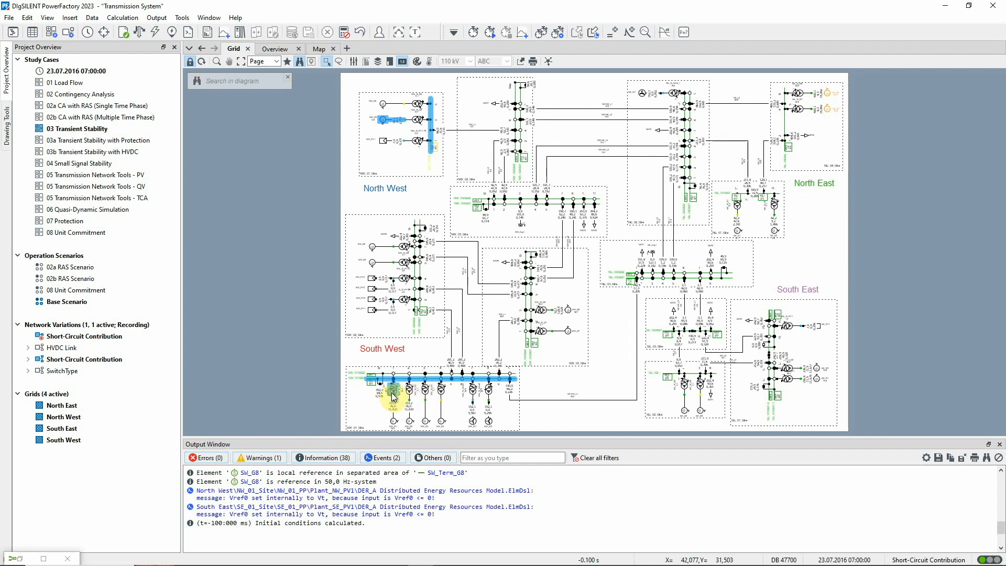
mouse_move(454, 398)
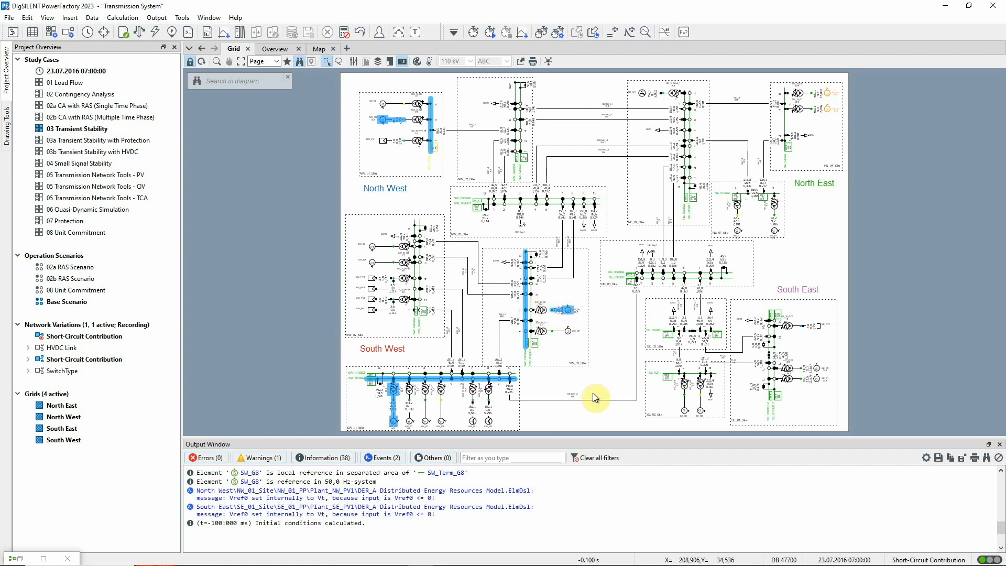
left_click(595, 401)
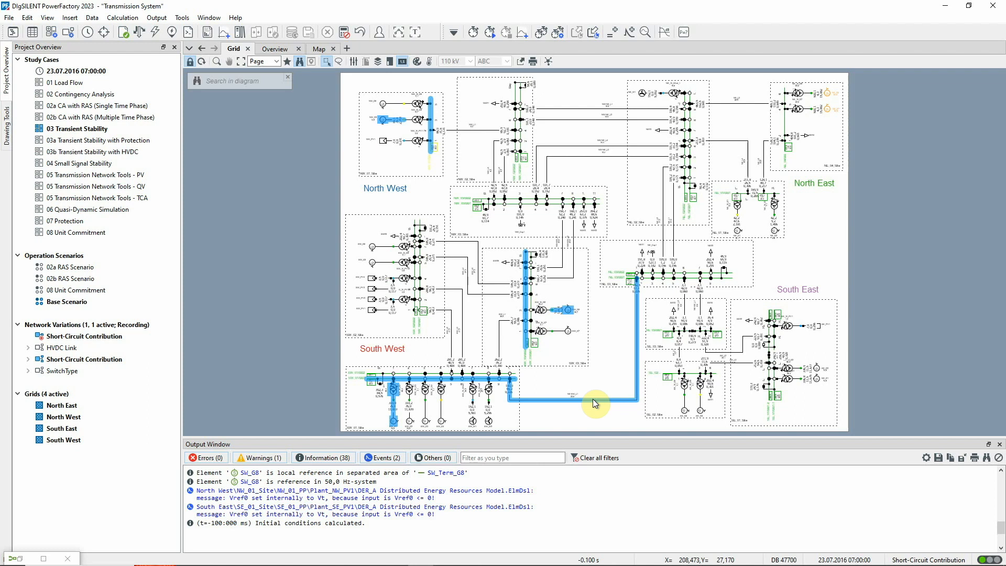
Record the selected elements in RMS results, adding loading for line NE-SW_L1
right_click(594, 403)
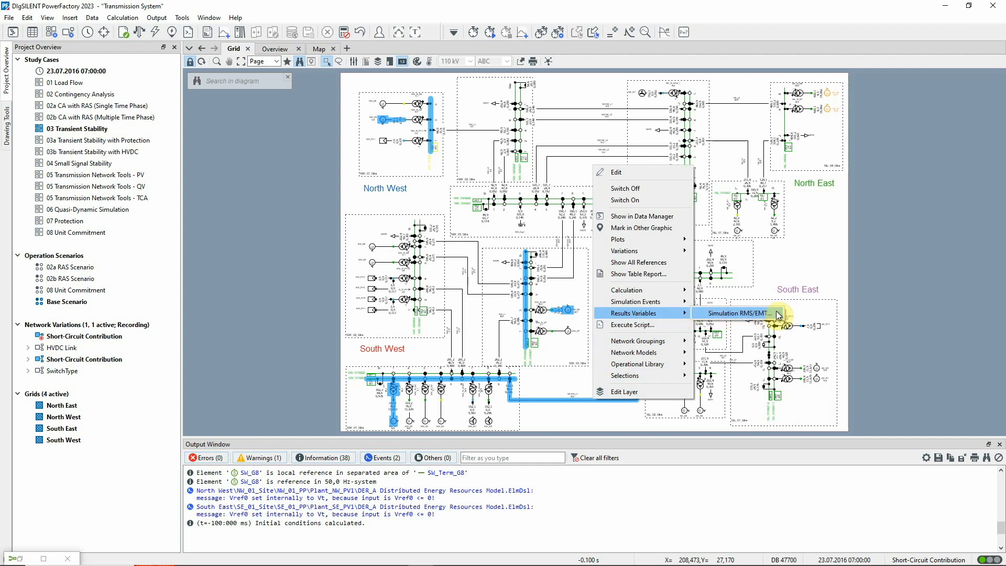
left_click(734, 314)
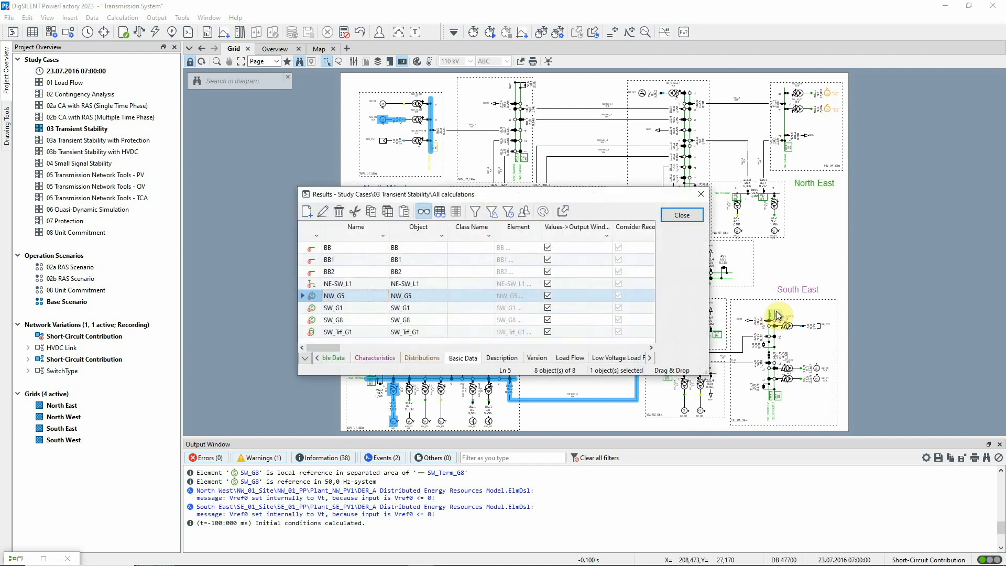
mouse_move(649, 317)
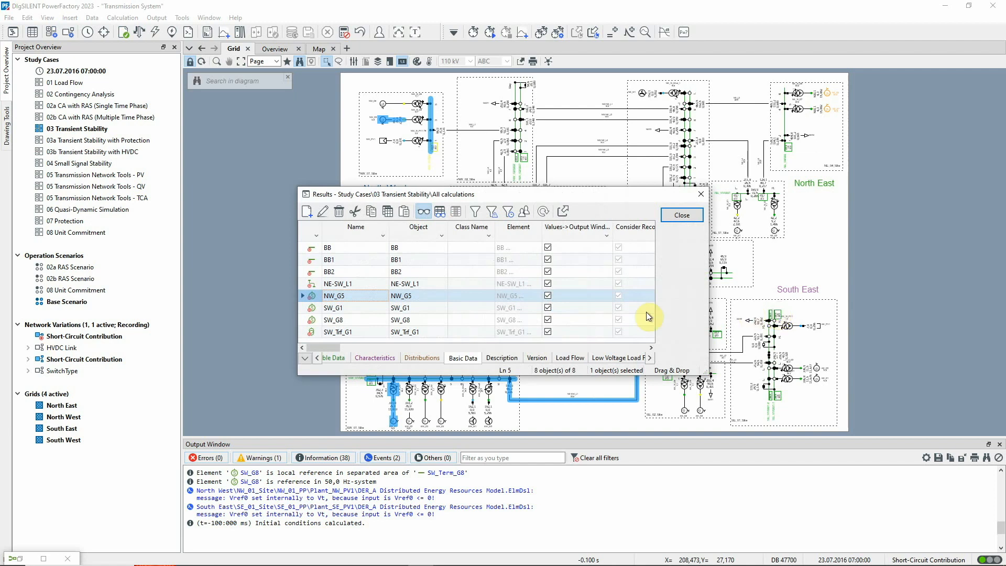
mouse_move(314, 311)
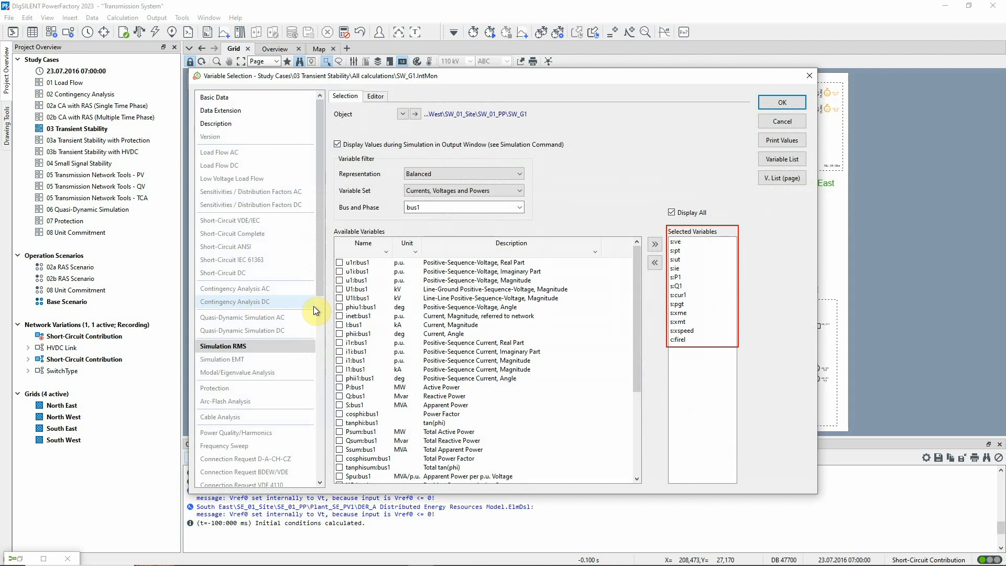
mouse_move(608, 224)
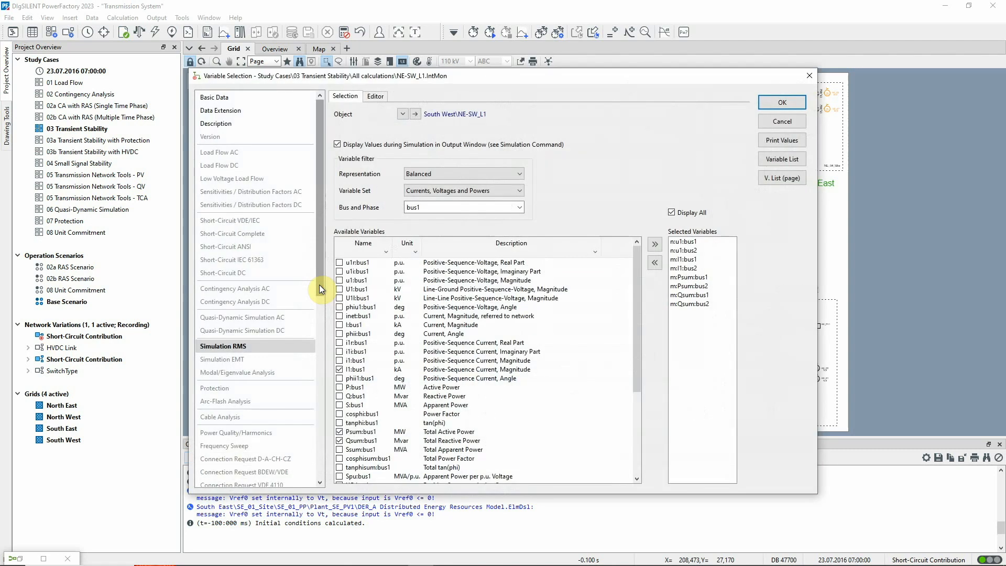
left_click(518, 189)
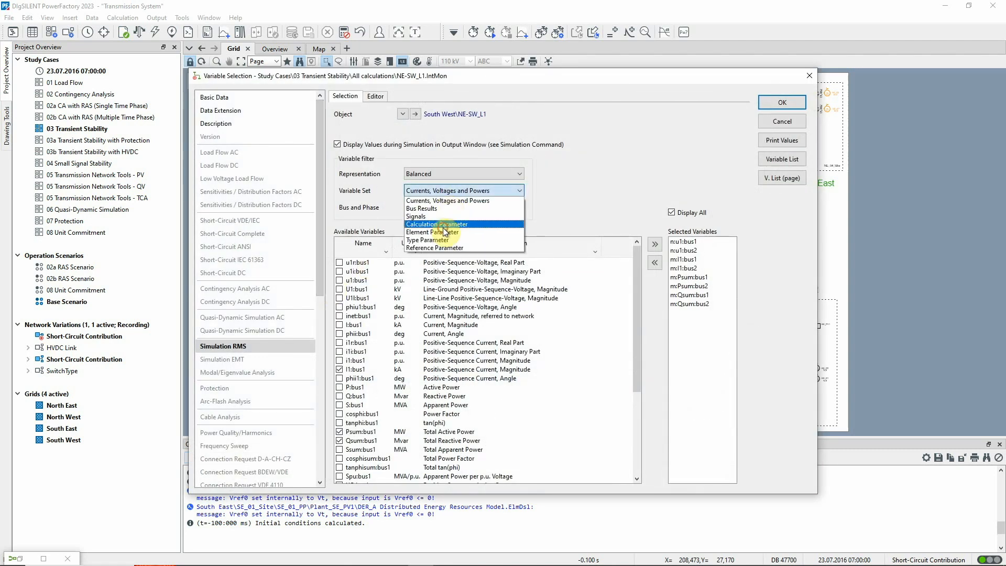
left_click(437, 223)
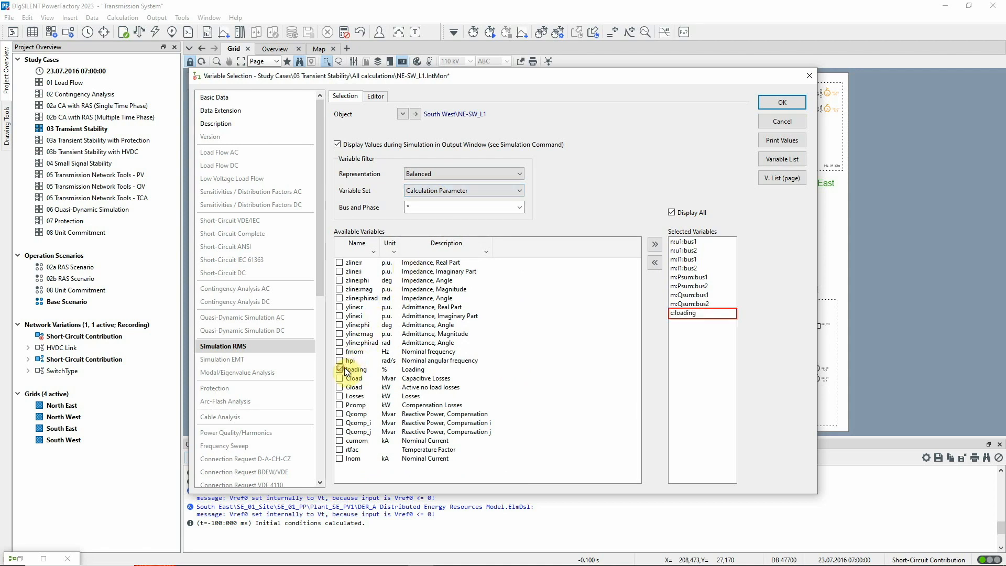
left_click(339, 369)
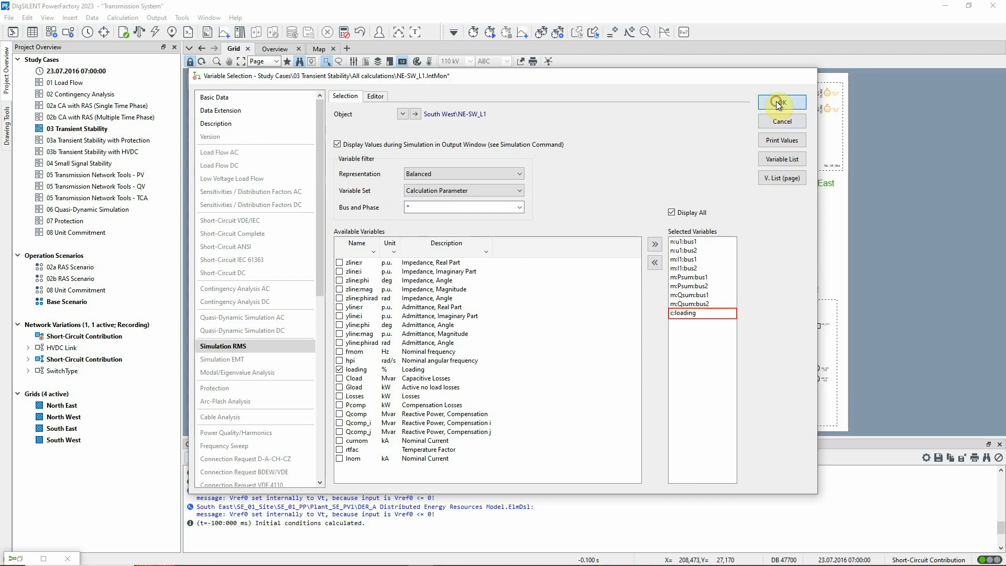
left_click(782, 103)
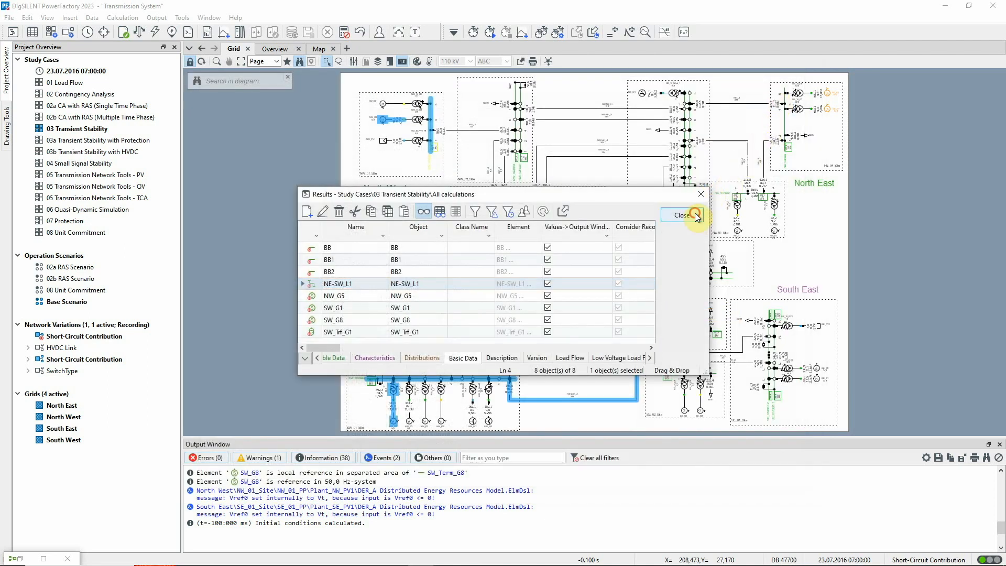
Close the results list, then check and close the monitored-objects list
left_click(682, 215)
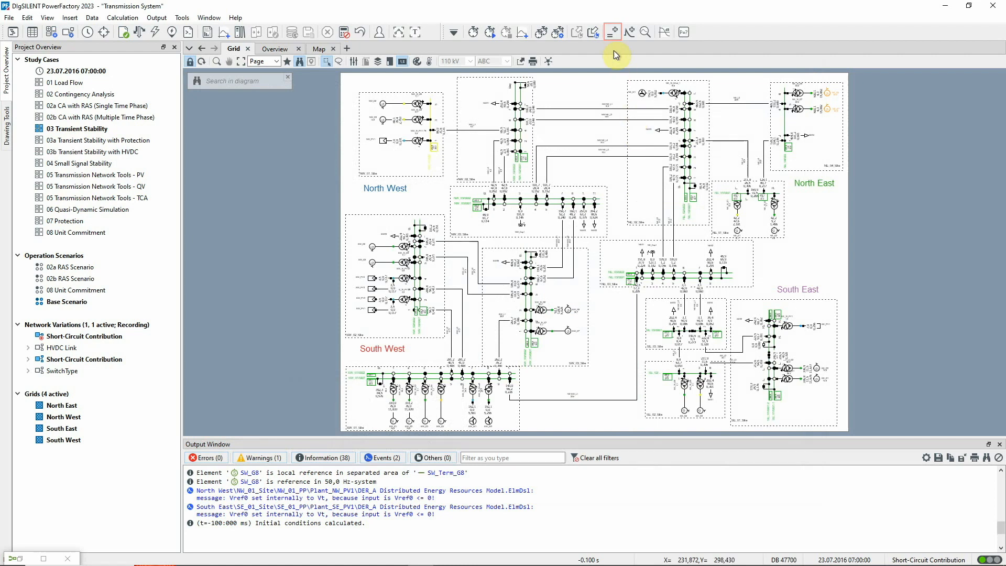
left_click(612, 31)
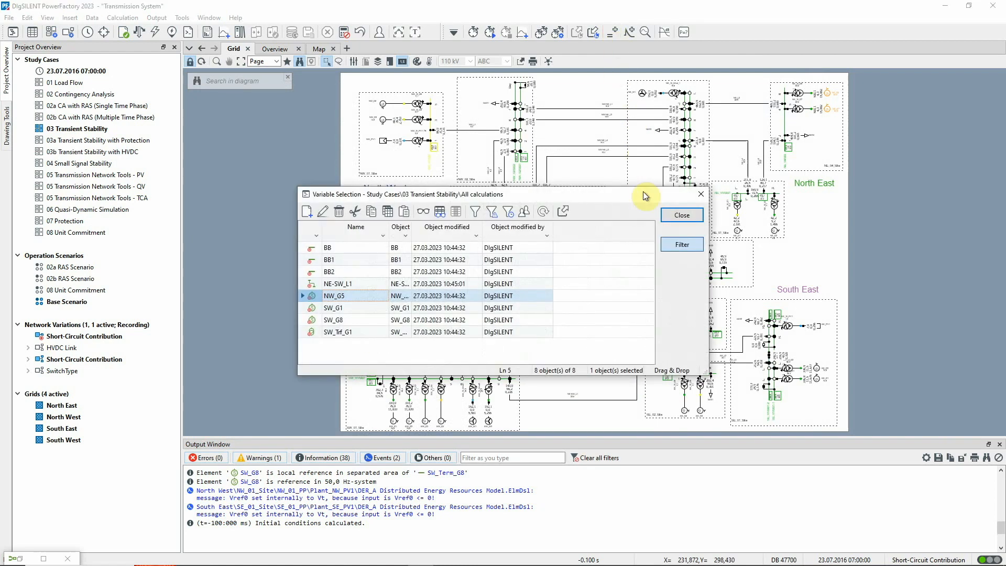
left_click(681, 214)
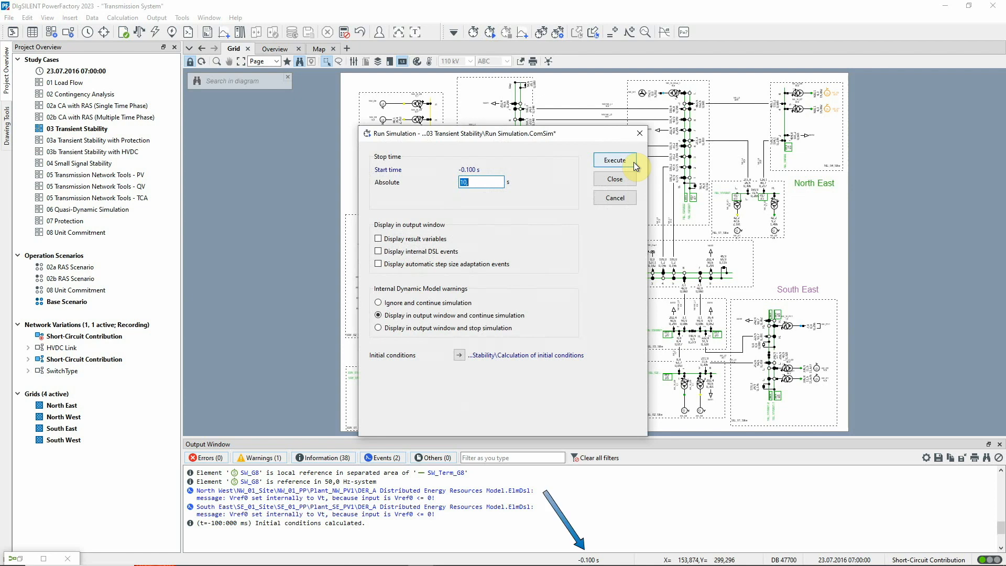
Run the RMS transient simulation to 10 s and restore the output window size
left_click(614, 160)
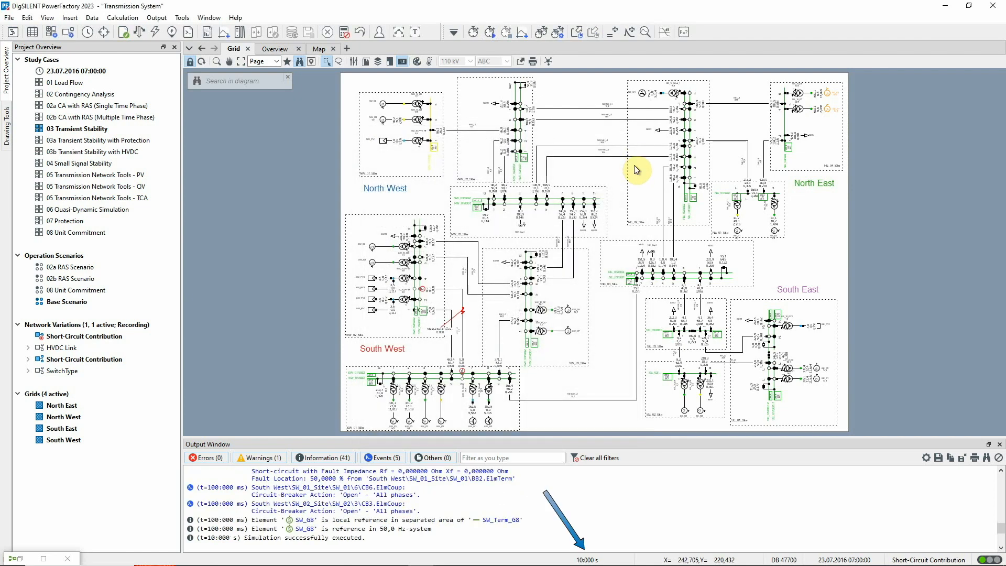
mouse_move(546, 116)
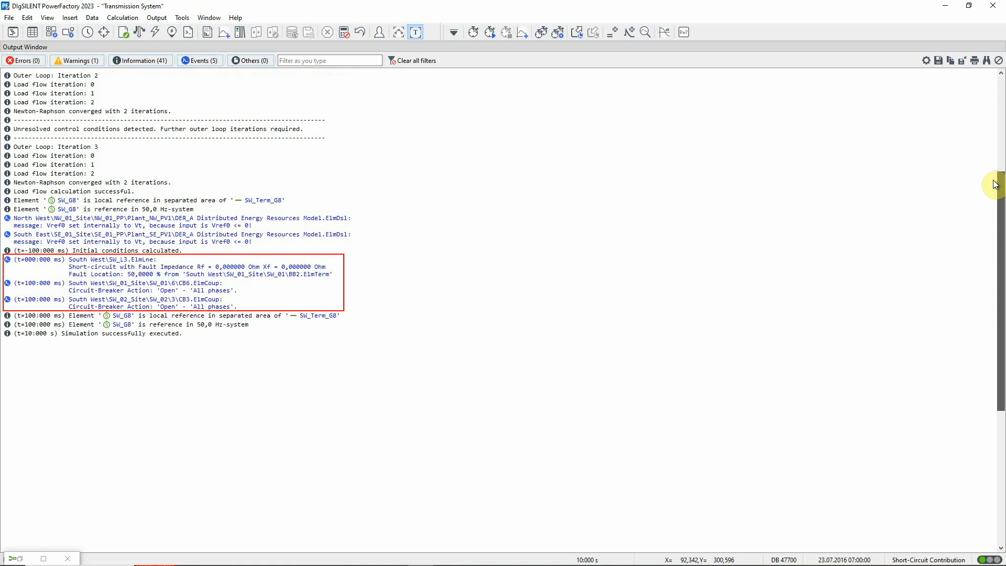
left_click(415, 32)
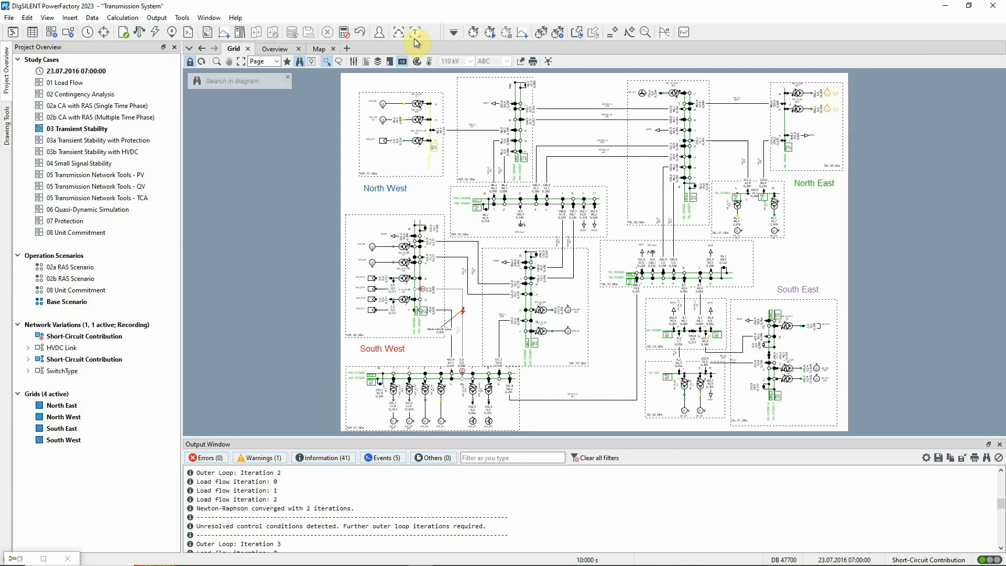
mouse_move(577, 93)
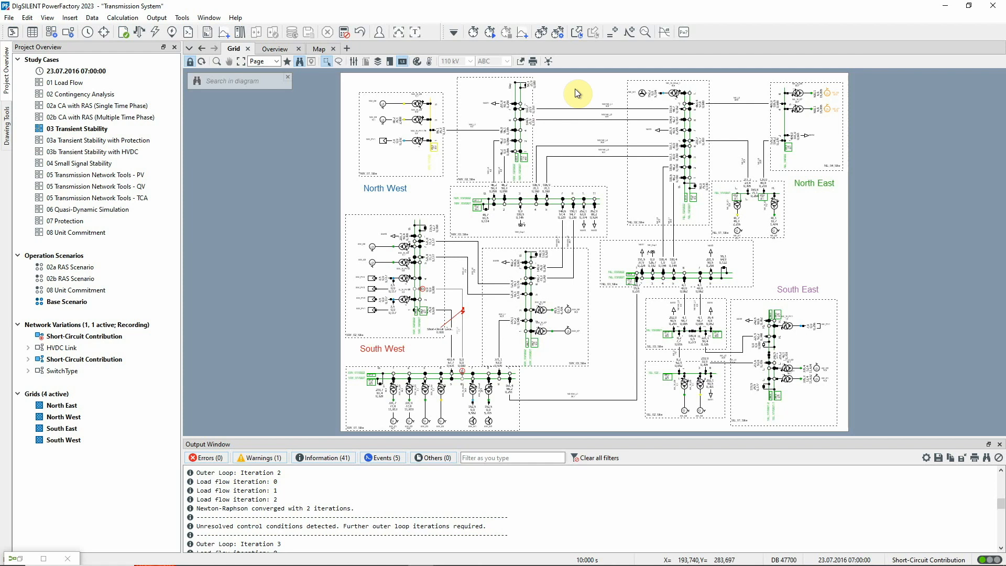
left_click(523, 32)
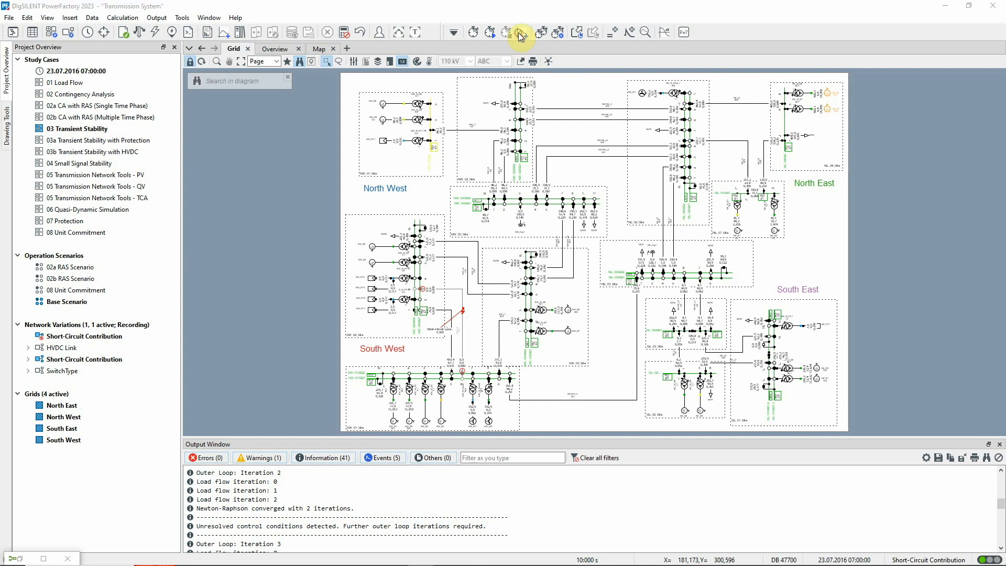
Insert a curve plot on a new page with generators NW_G5, SW_G1 and SW_G8
left_click(520, 32)
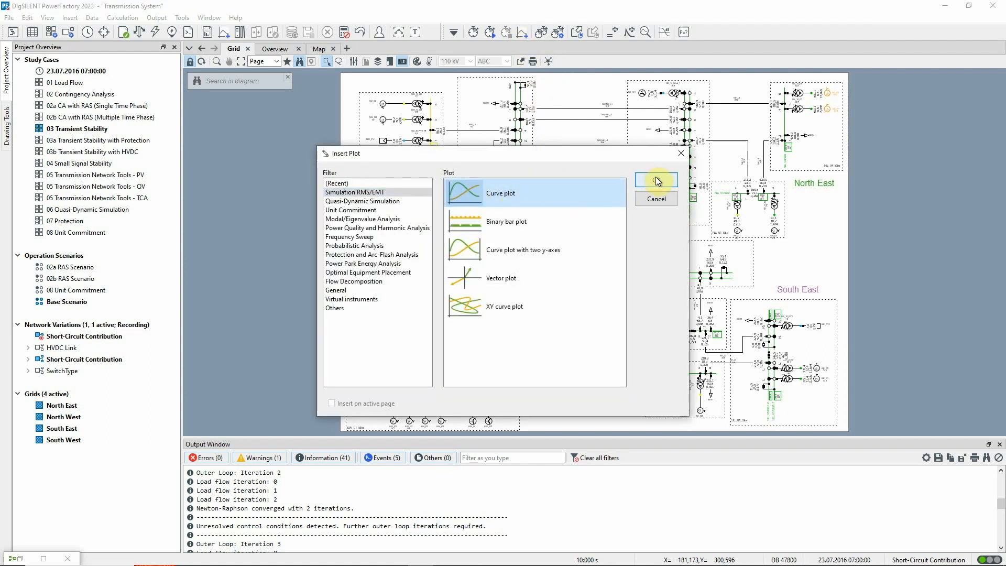
left_click(656, 180)
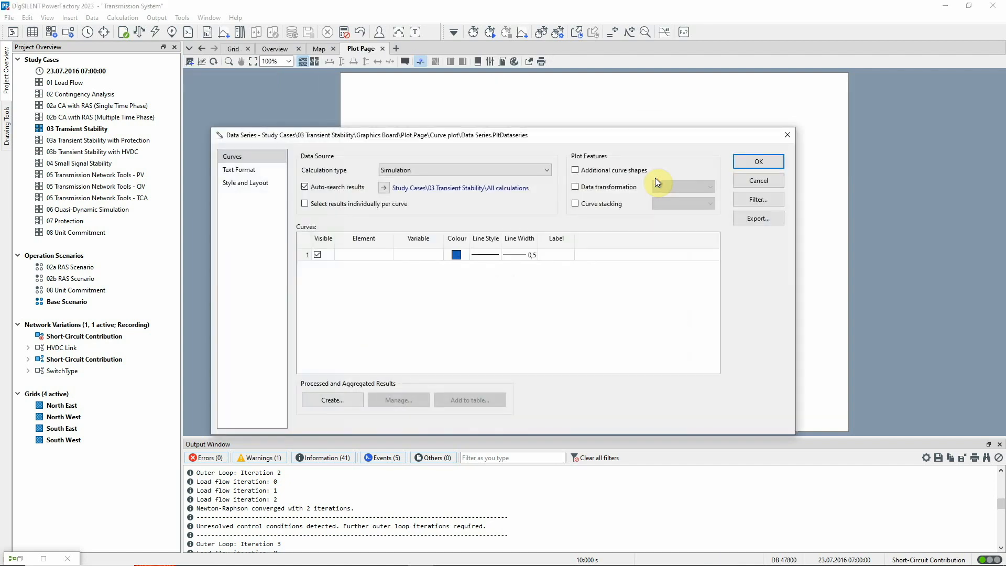
left_click(384, 188)
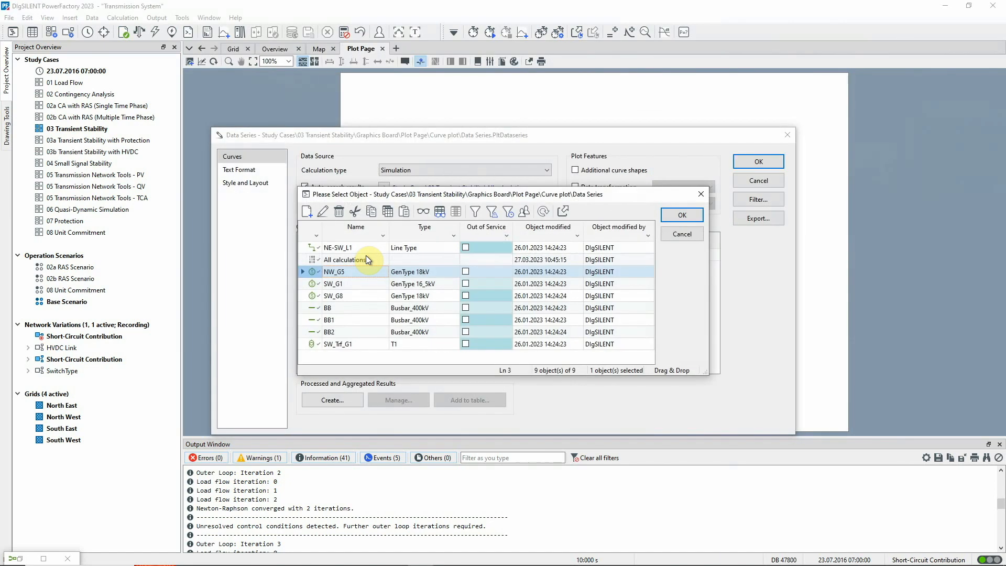
left_click(333, 283)
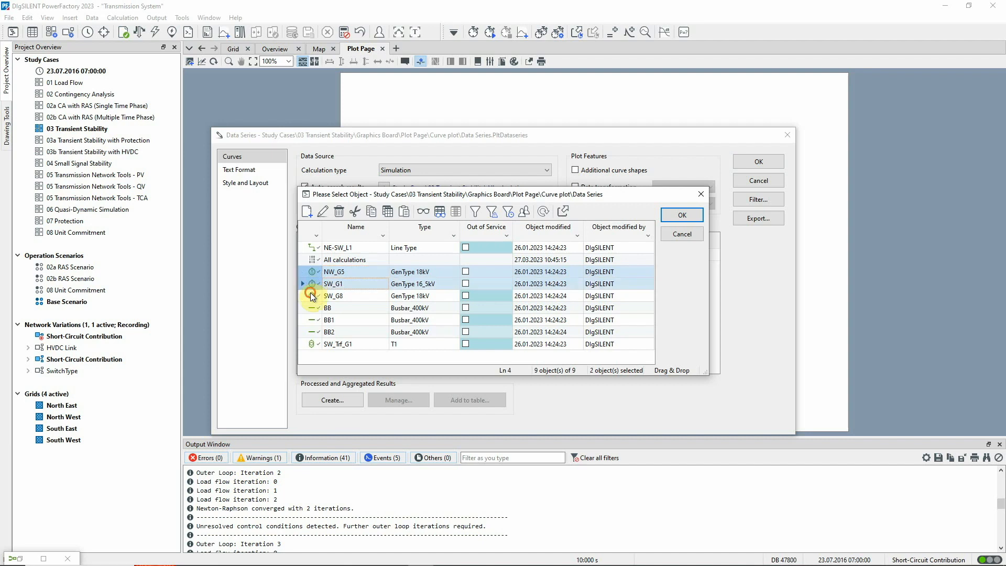
left_click(681, 215)
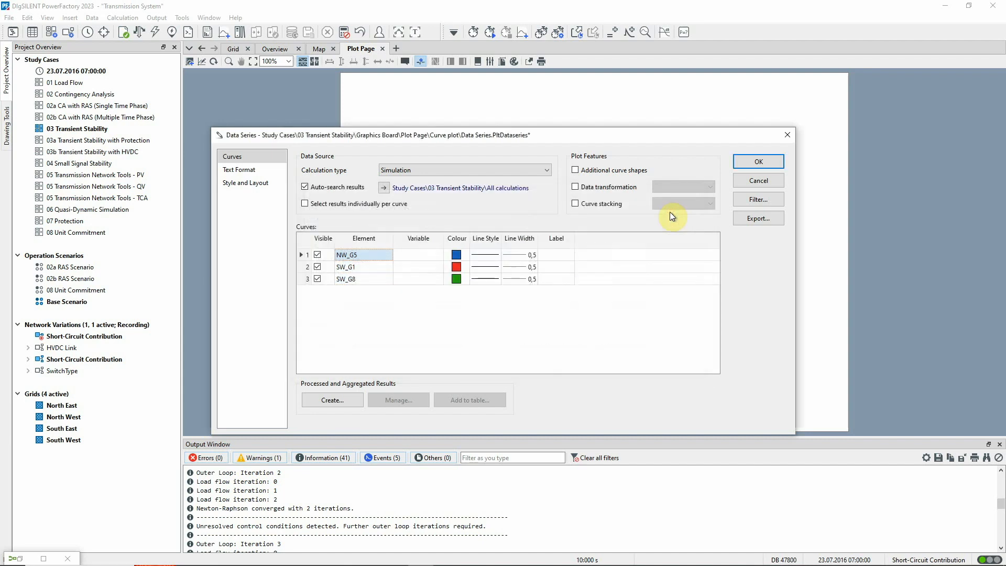
mouse_move(476, 264)
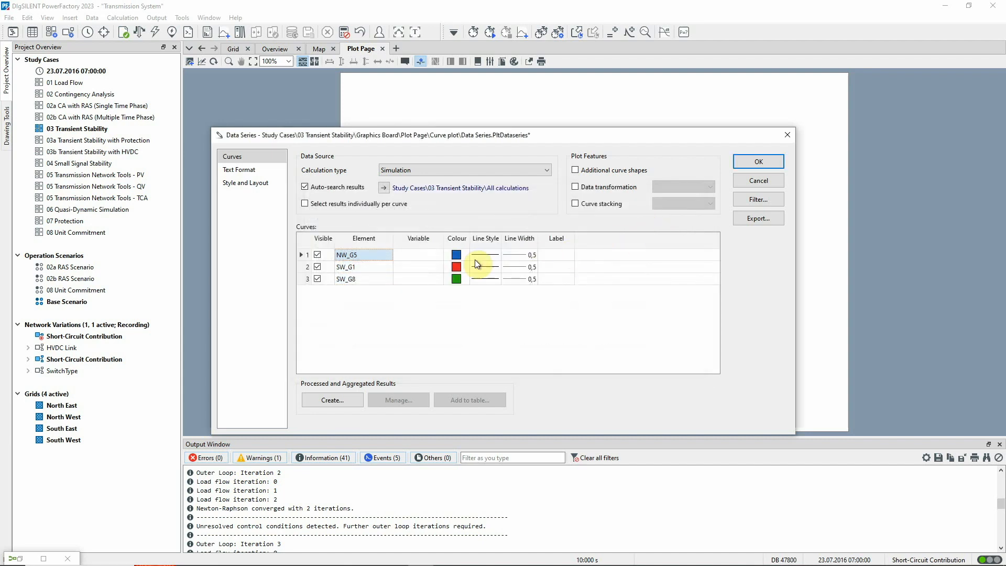
Set the speed variable s:xspeed for all three generator curves and draw the plot
left_click(418, 254)
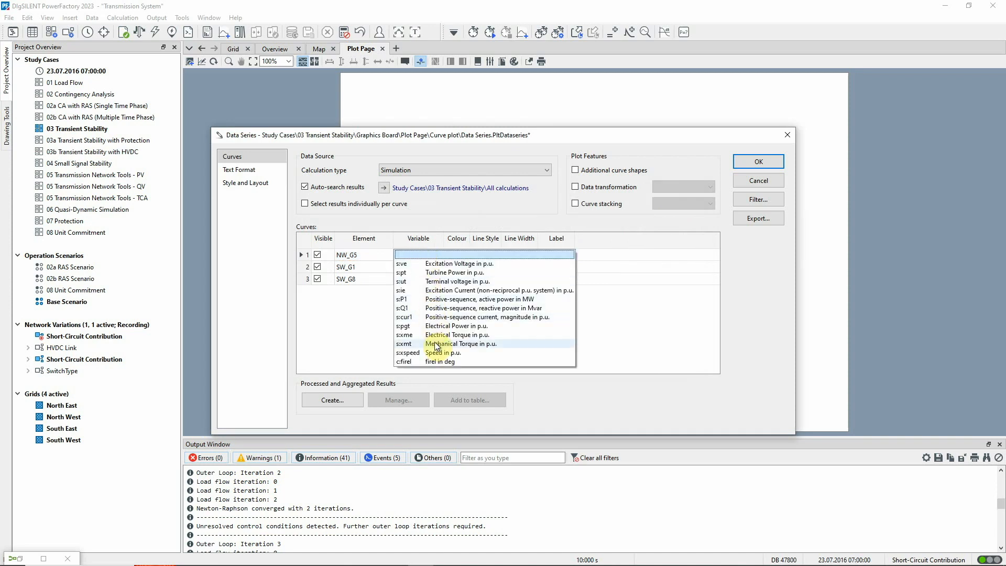
left_click(449, 352)
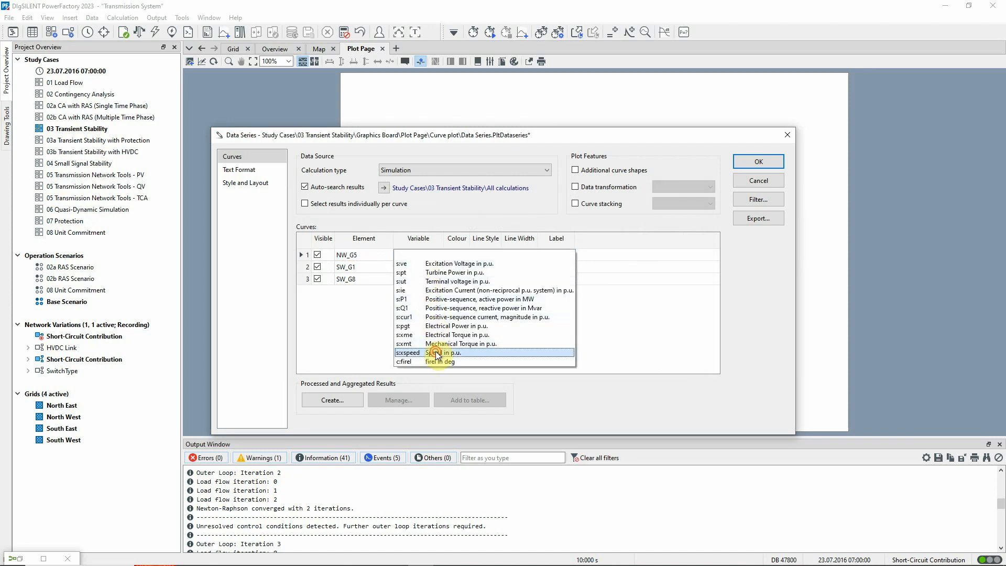
left_click(409, 352)
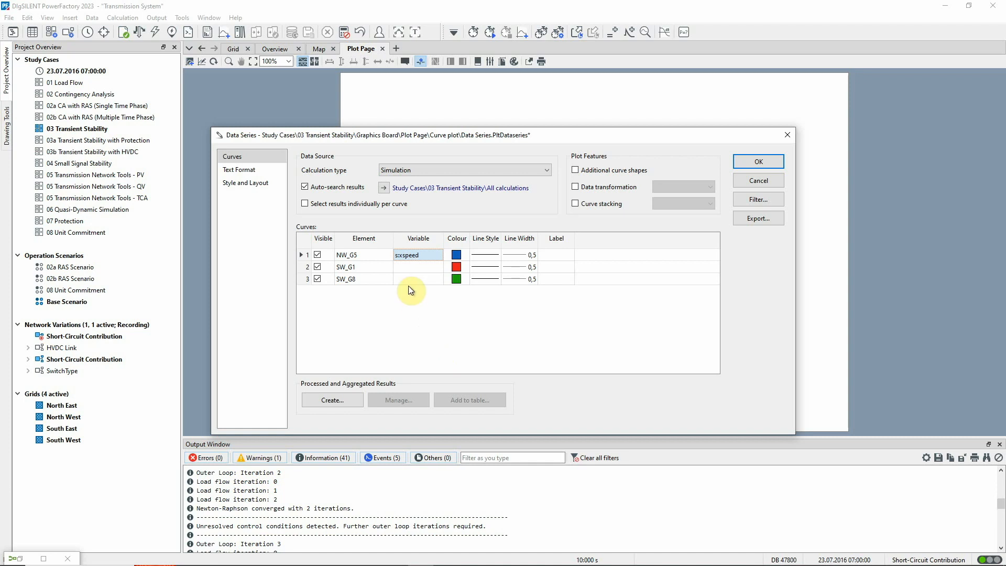
left_click(418, 279)
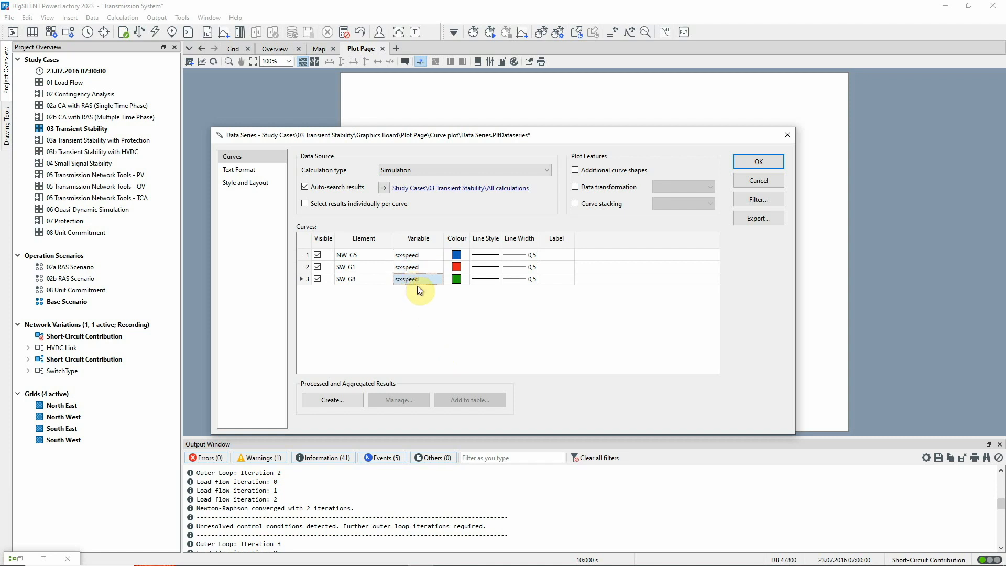
mouse_move(426, 297)
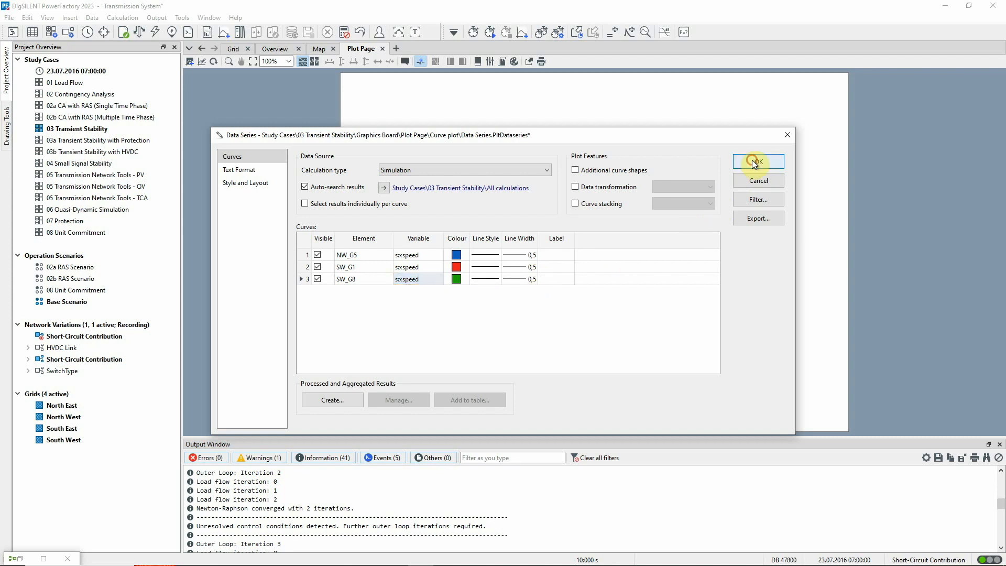
left_click(758, 161)
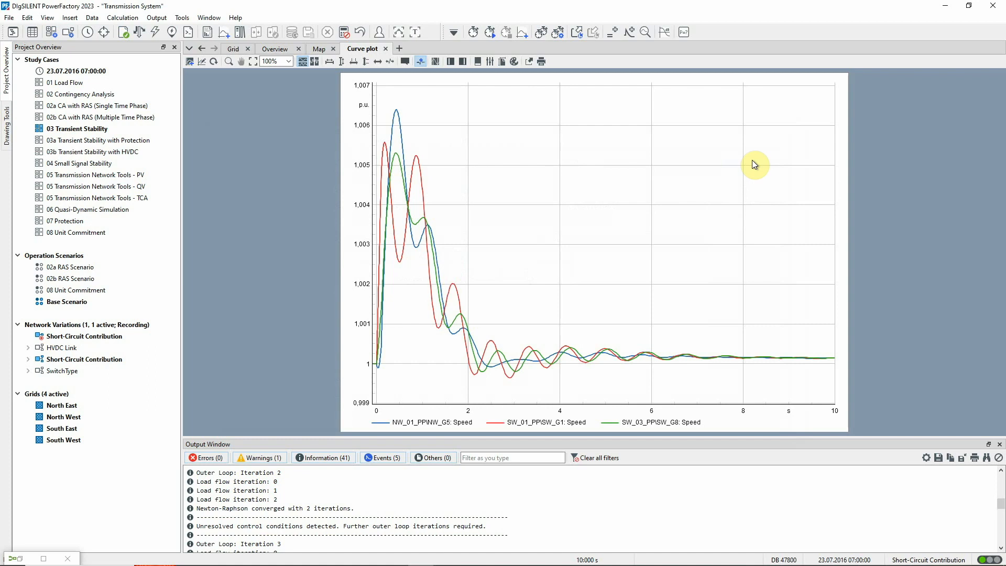
Inspect the generator speed curves and duplicate the plot with Copy Plot
left_click(420, 61)
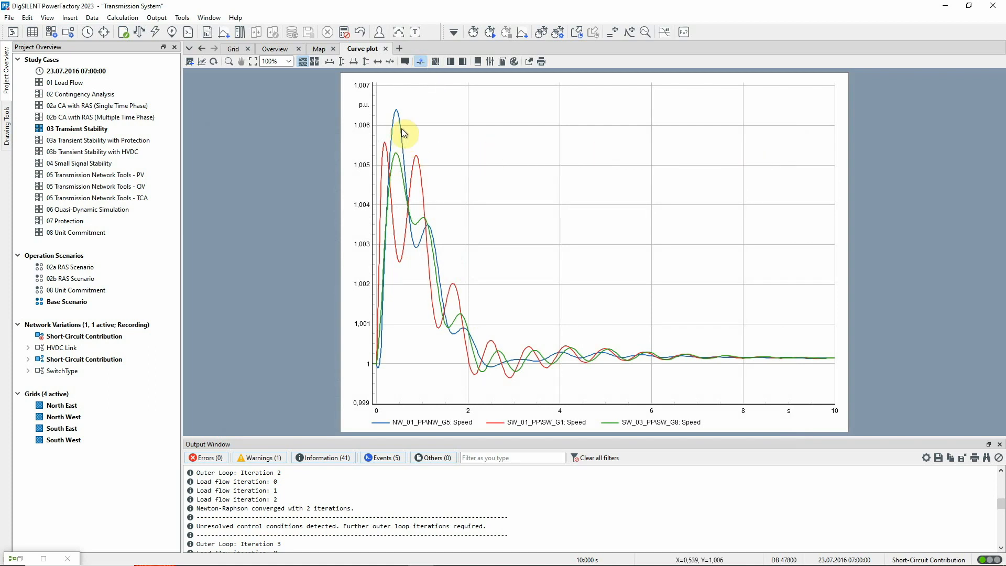
mouse_move(417, 149)
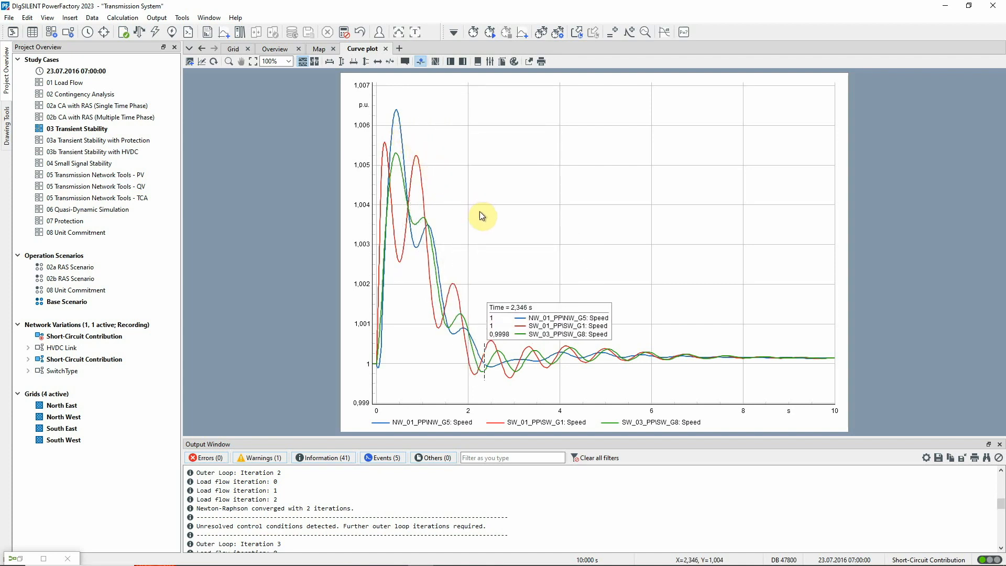
mouse_move(576, 188)
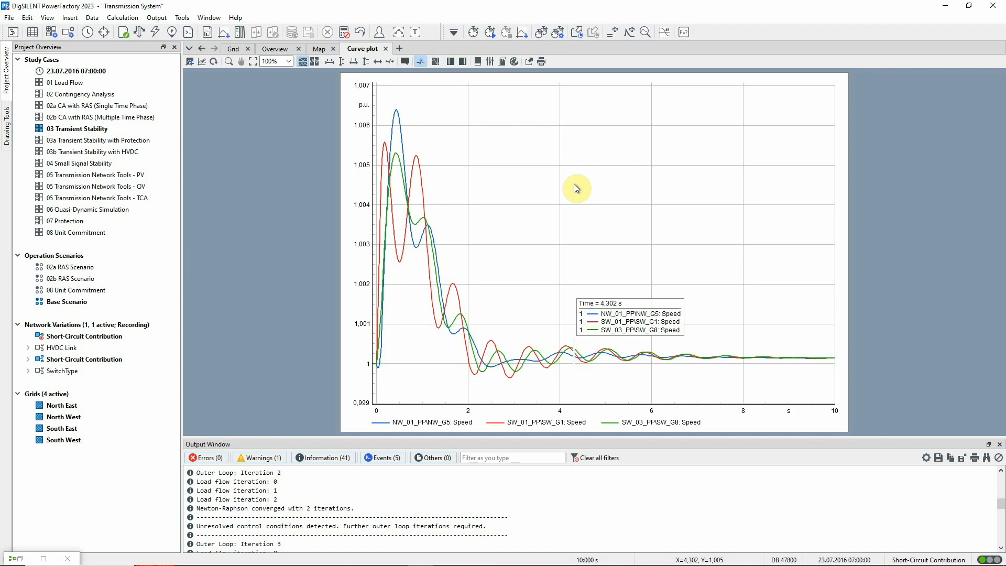
right_click(575, 188)
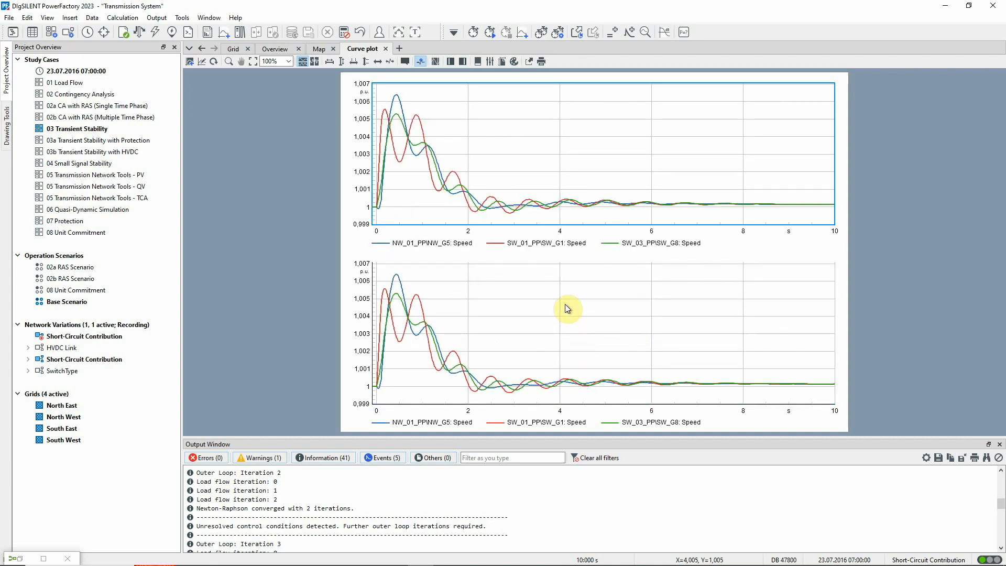
Switch the lower plot to line NE-SW_L1's c:loading in % and rescale its axes
left_click(566, 302)
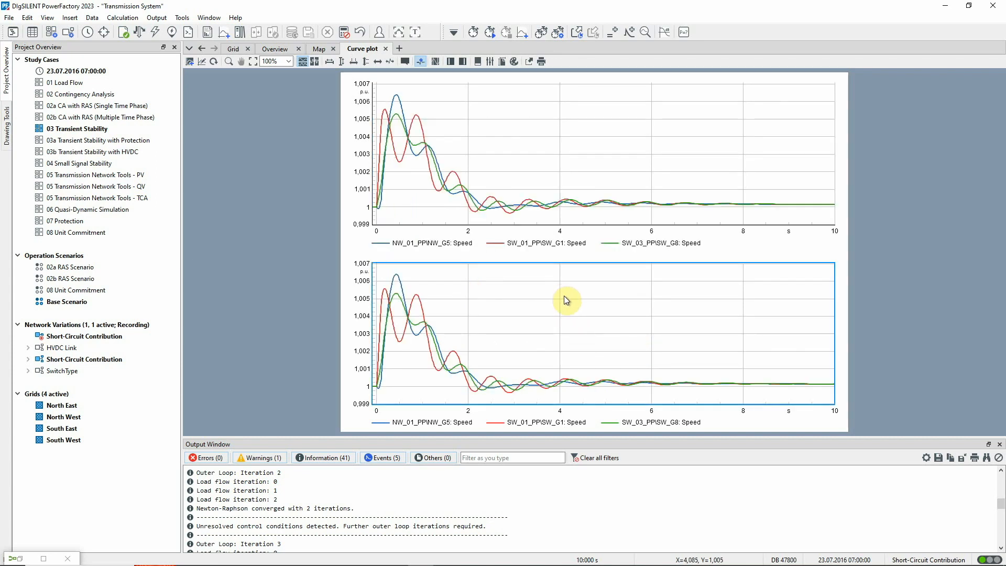
right_click(567, 300)
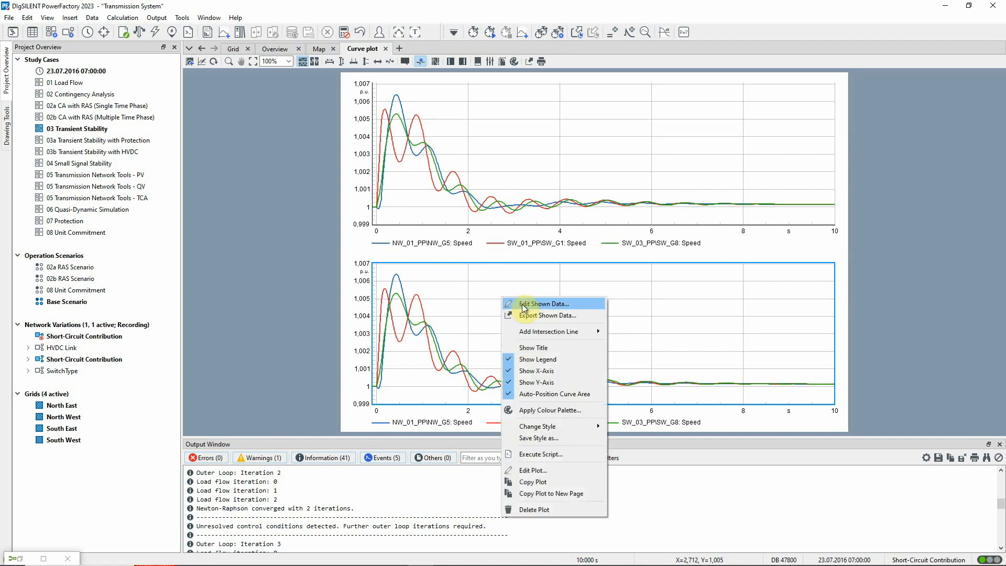
left_click(545, 304)
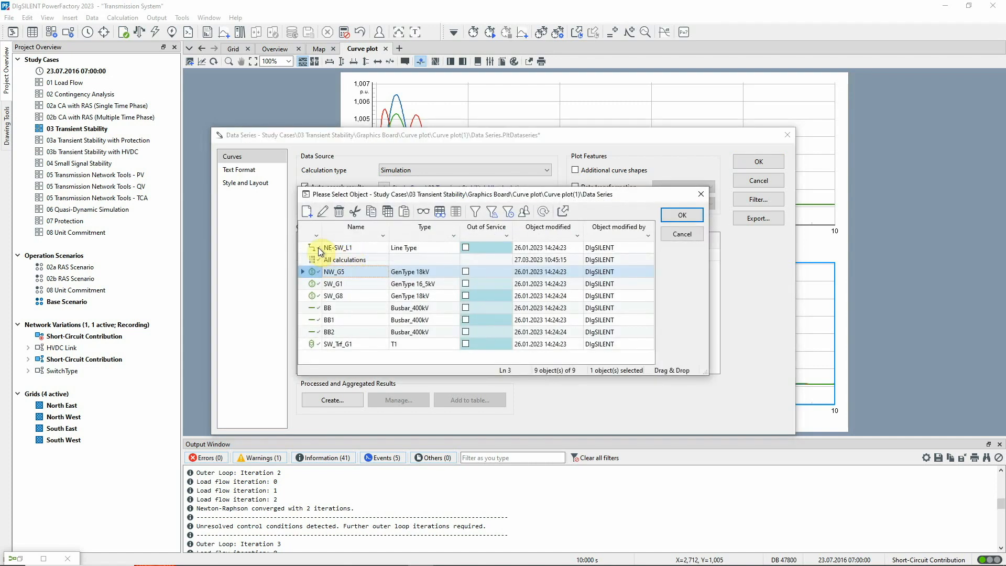
left_click(681, 215)
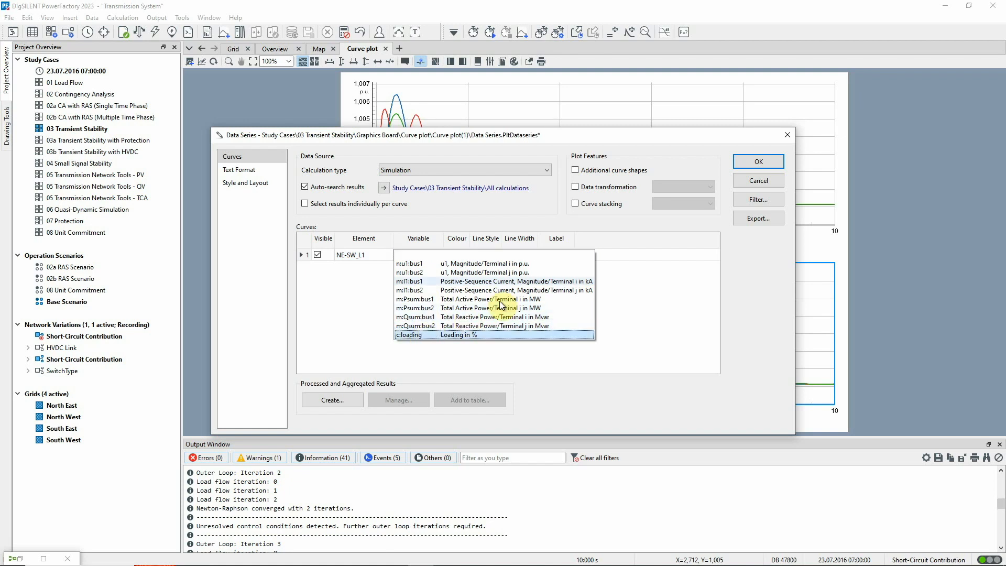
left_click(758, 161)
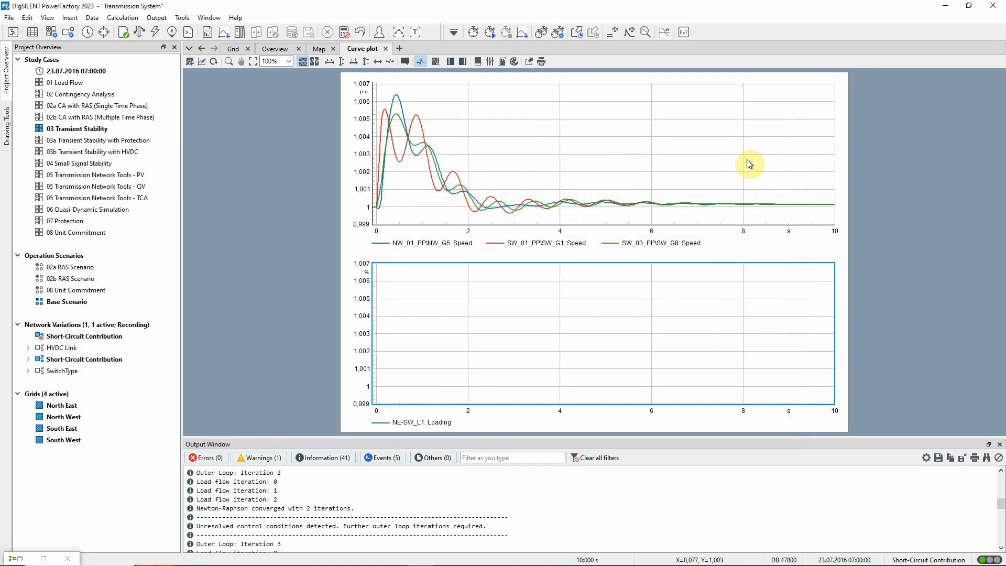
mouse_move(421, 90)
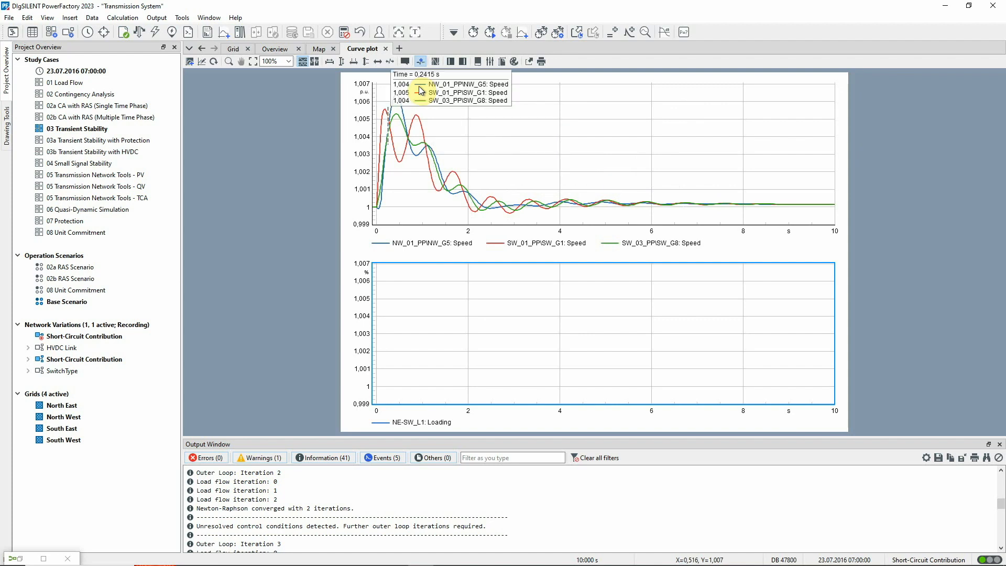
left_click(342, 60)
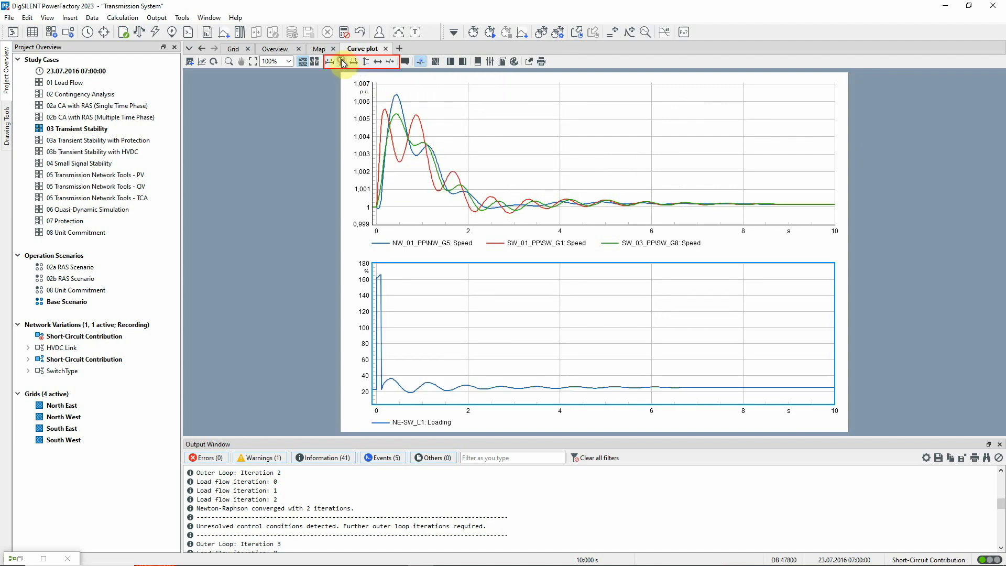